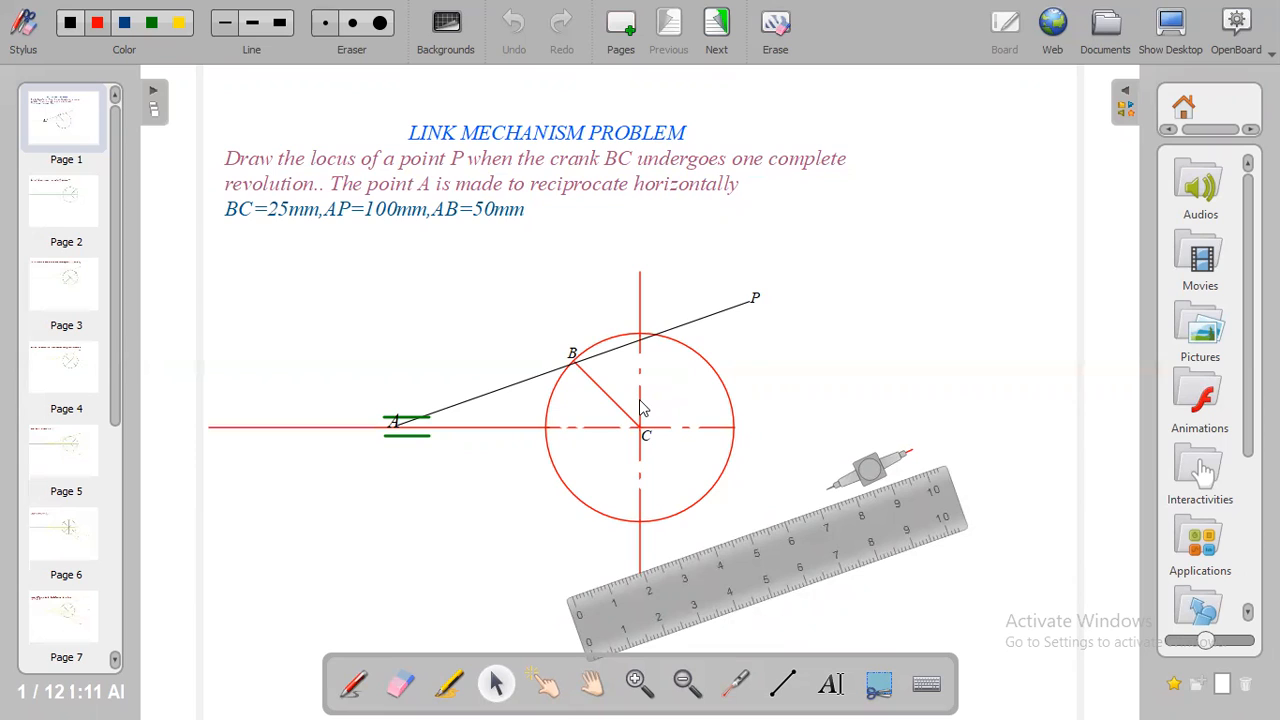
mouse_move(510, 468)
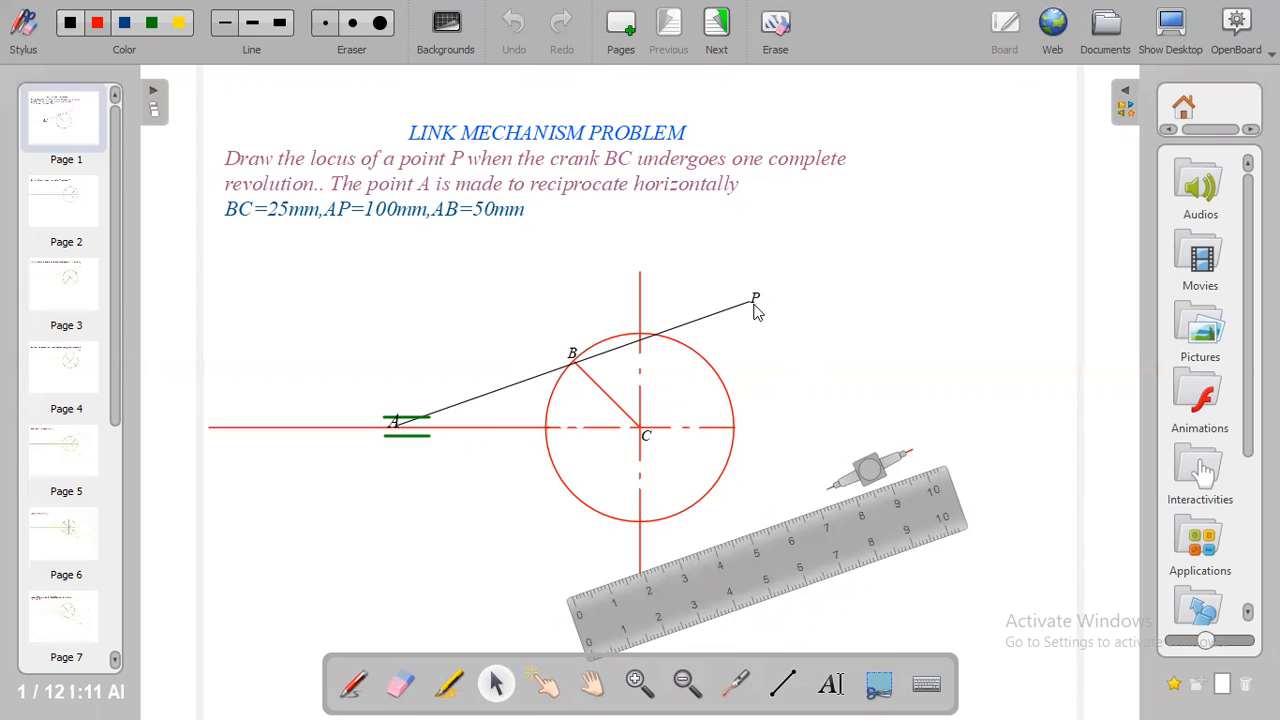
mouse_move(754, 367)
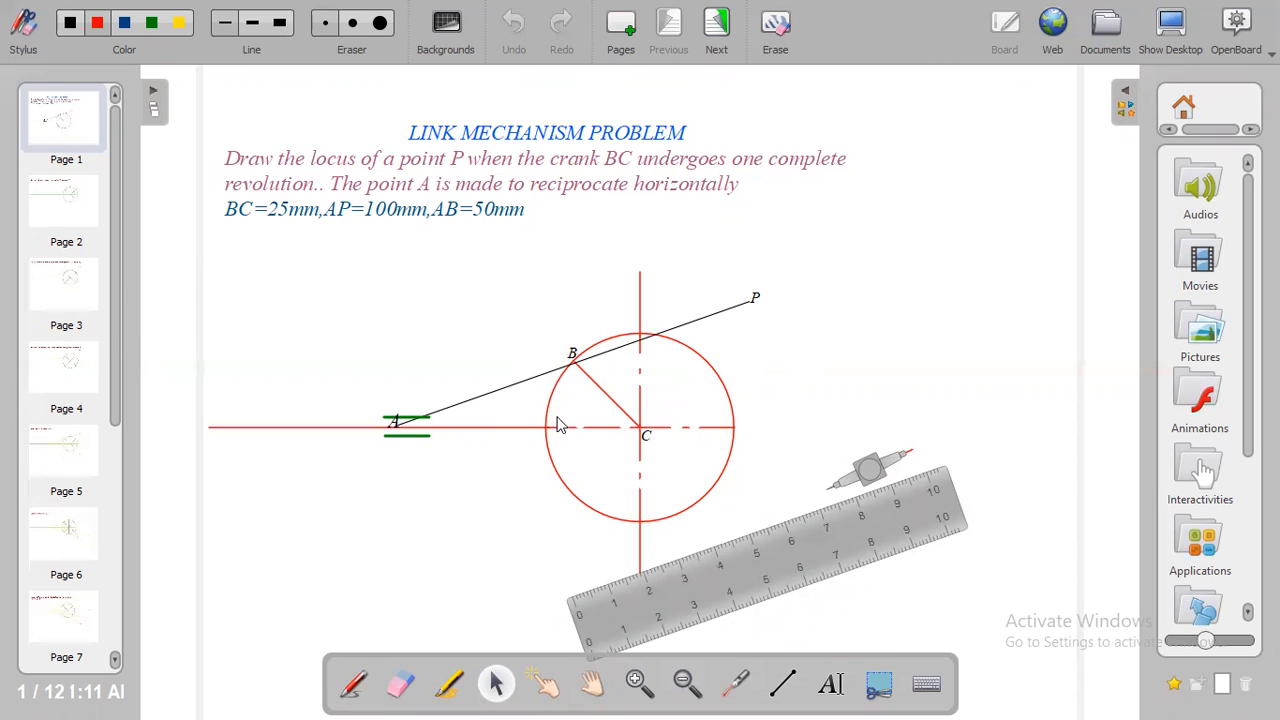
mouse_move(660, 450)
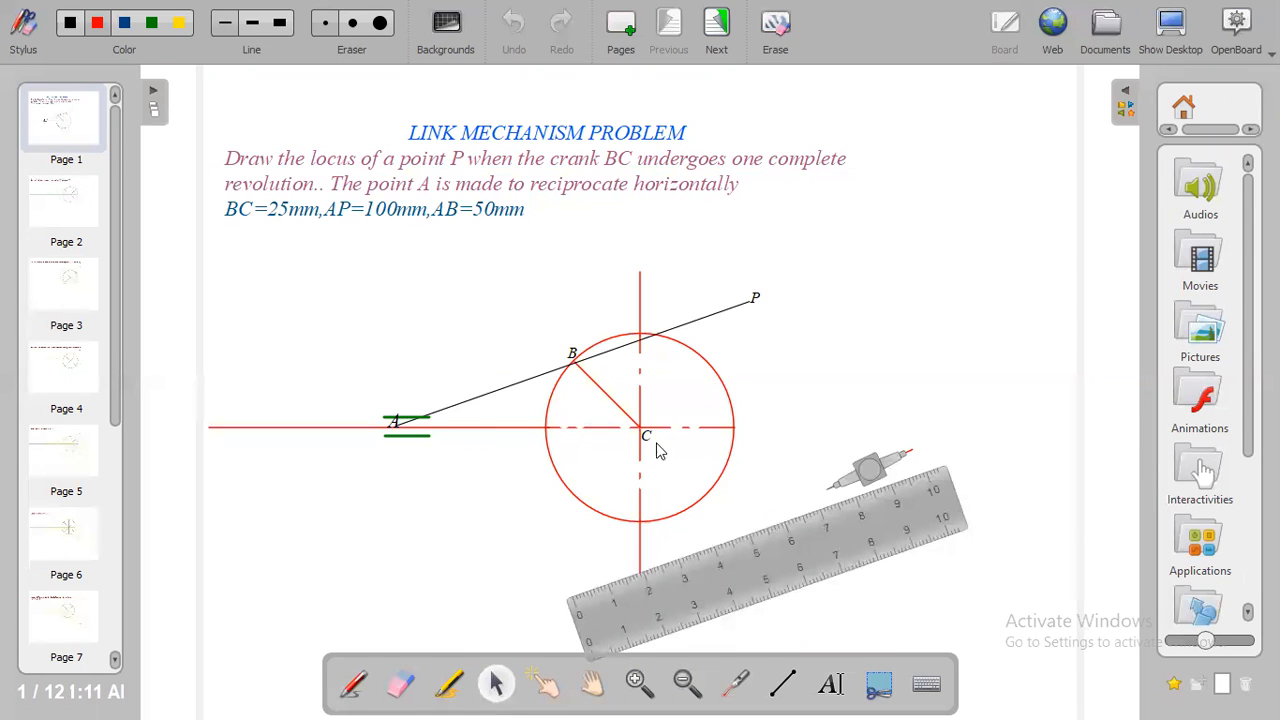
mouse_move(748, 342)
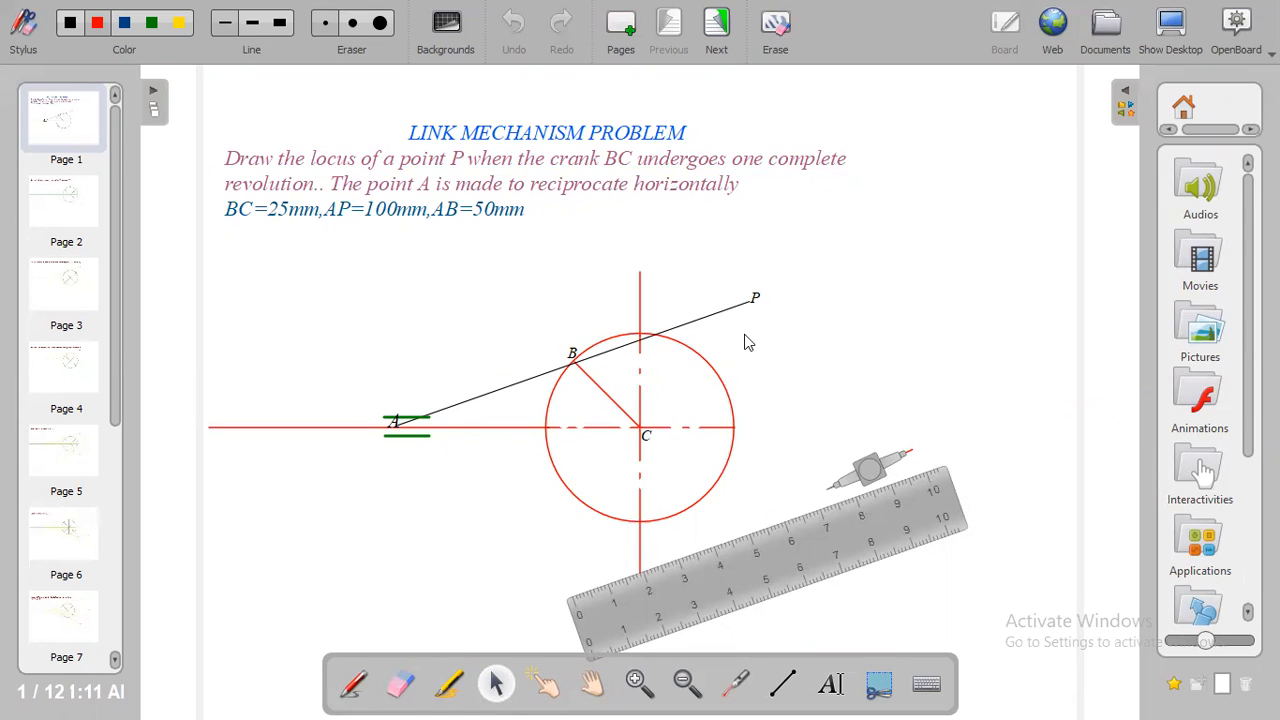
mouse_move(772, 308)
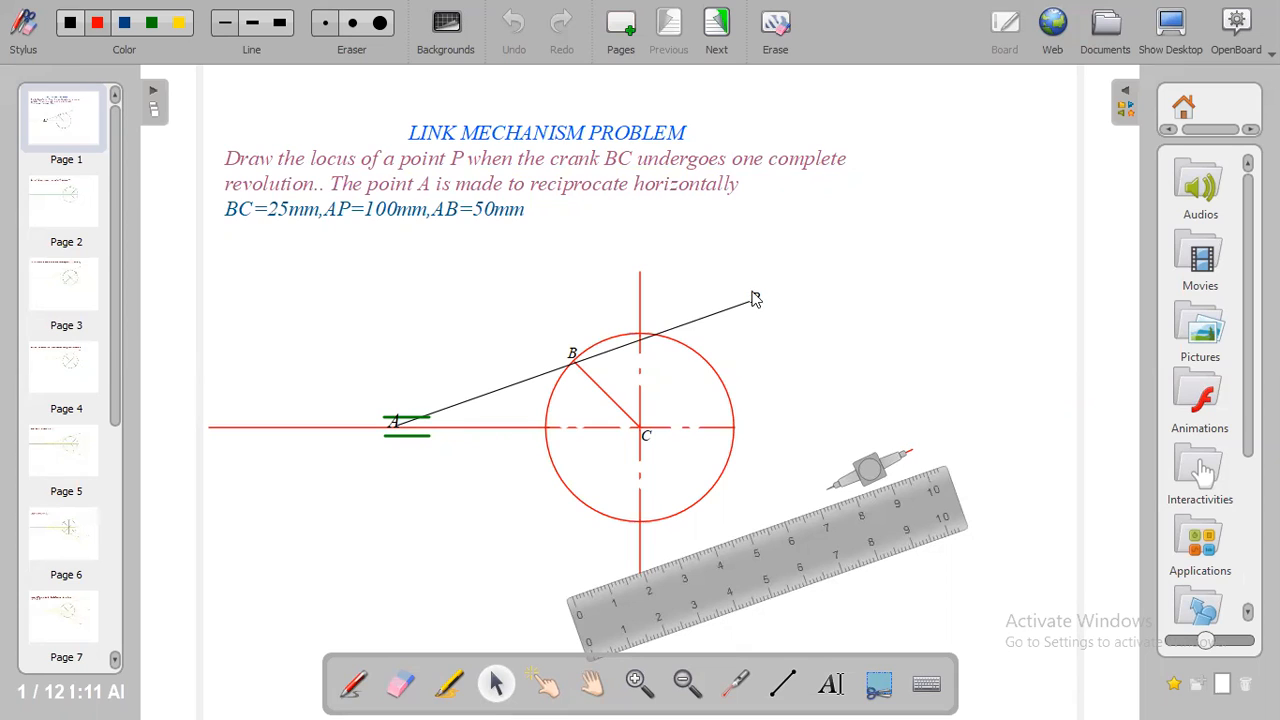
Go to the page marking P8 100 mm along the rod through division 8
type("P")
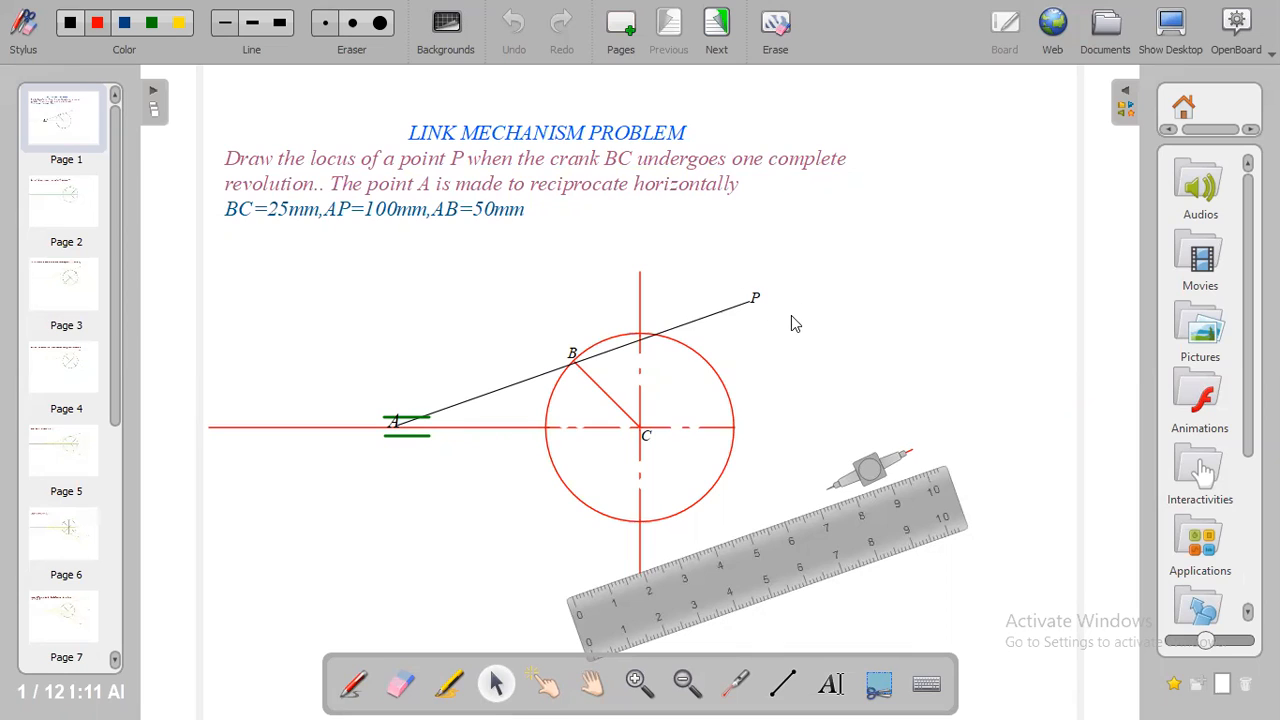
mouse_move(287, 210)
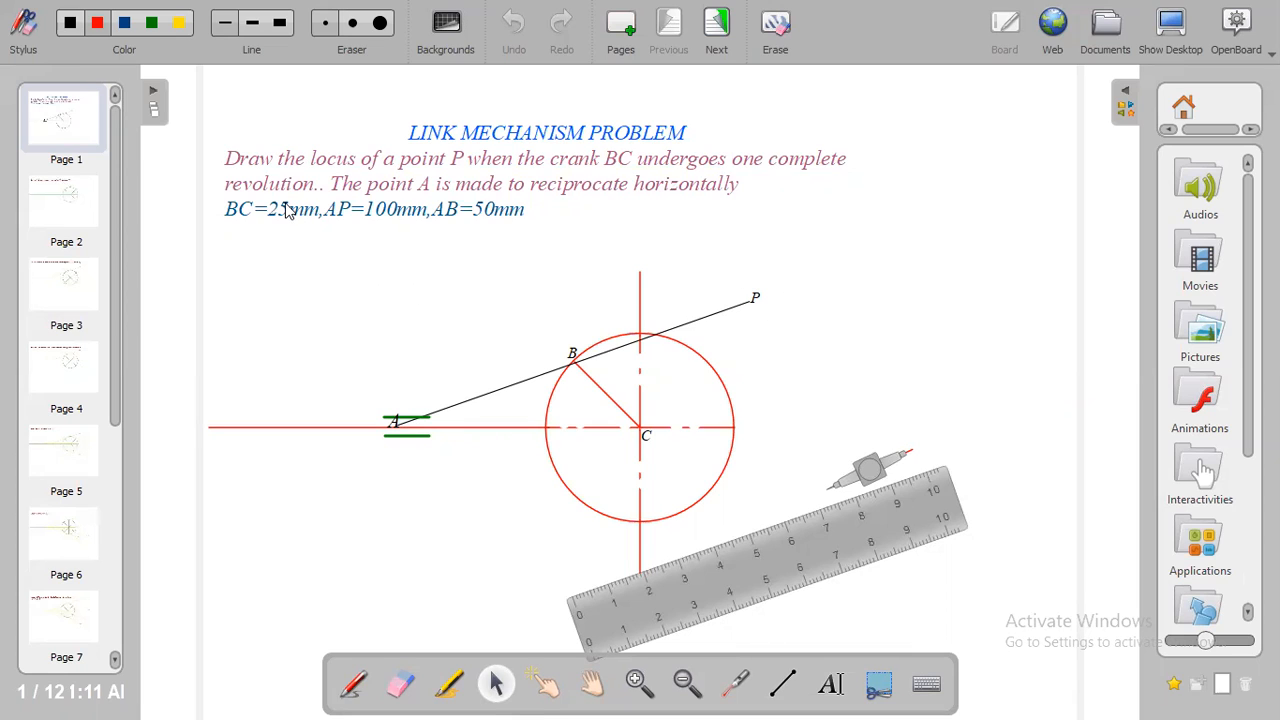
mouse_move(453, 177)
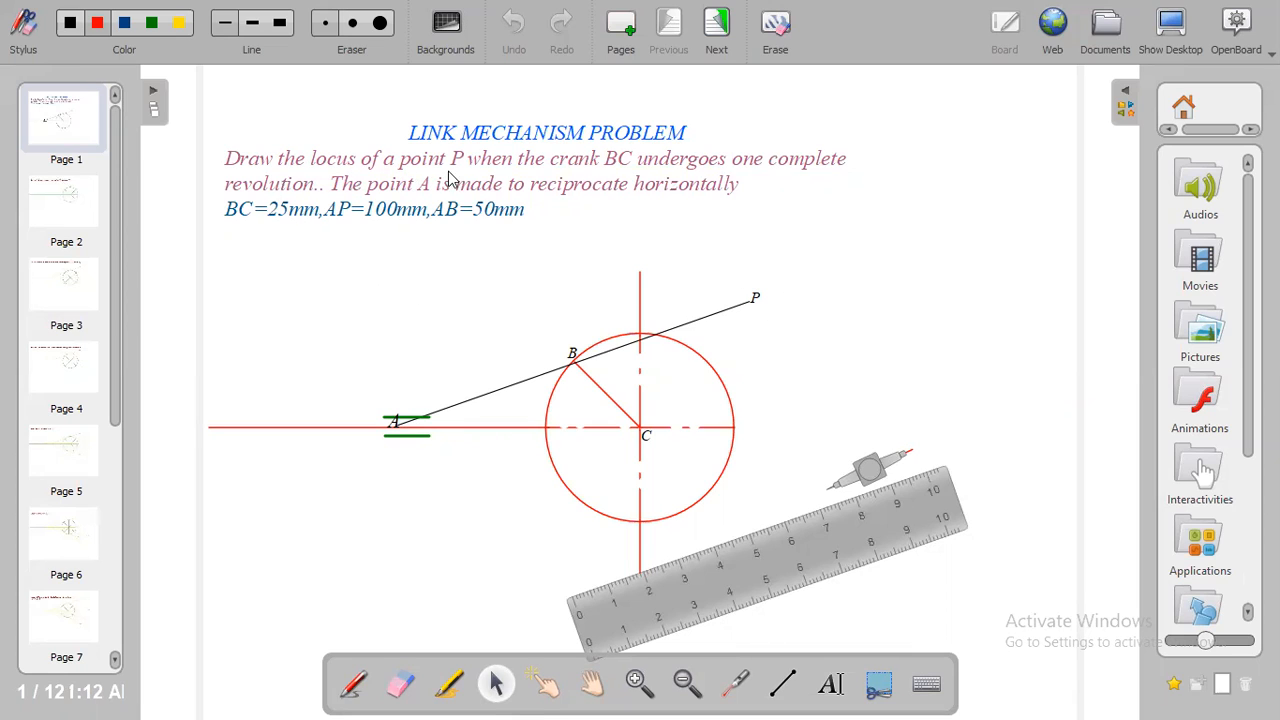
mouse_move(780, 318)
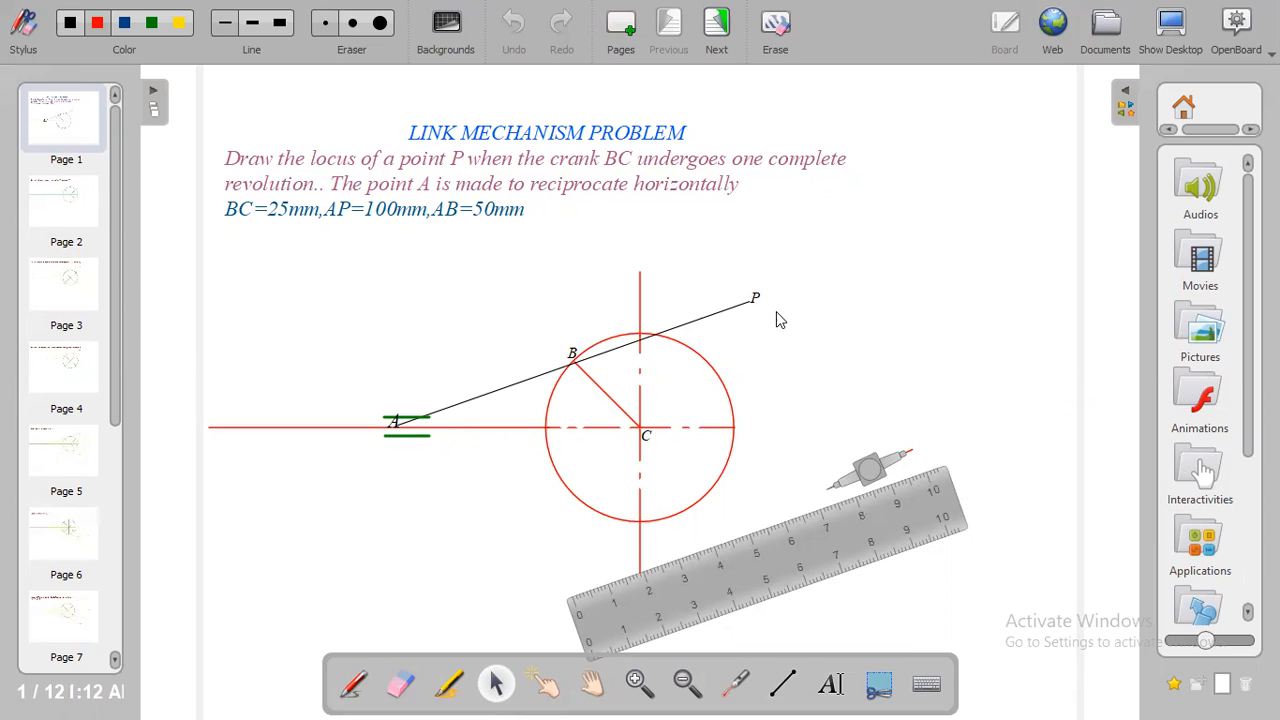
mouse_move(370, 312)
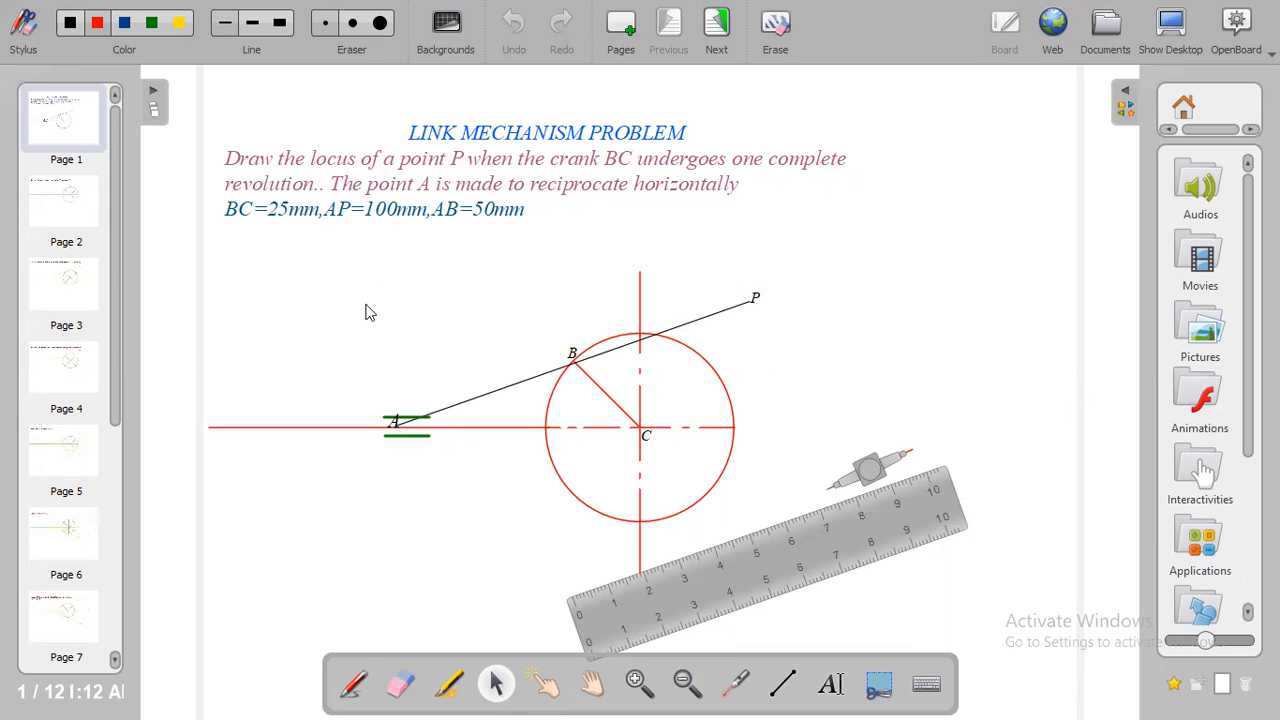
mouse_move(258, 230)
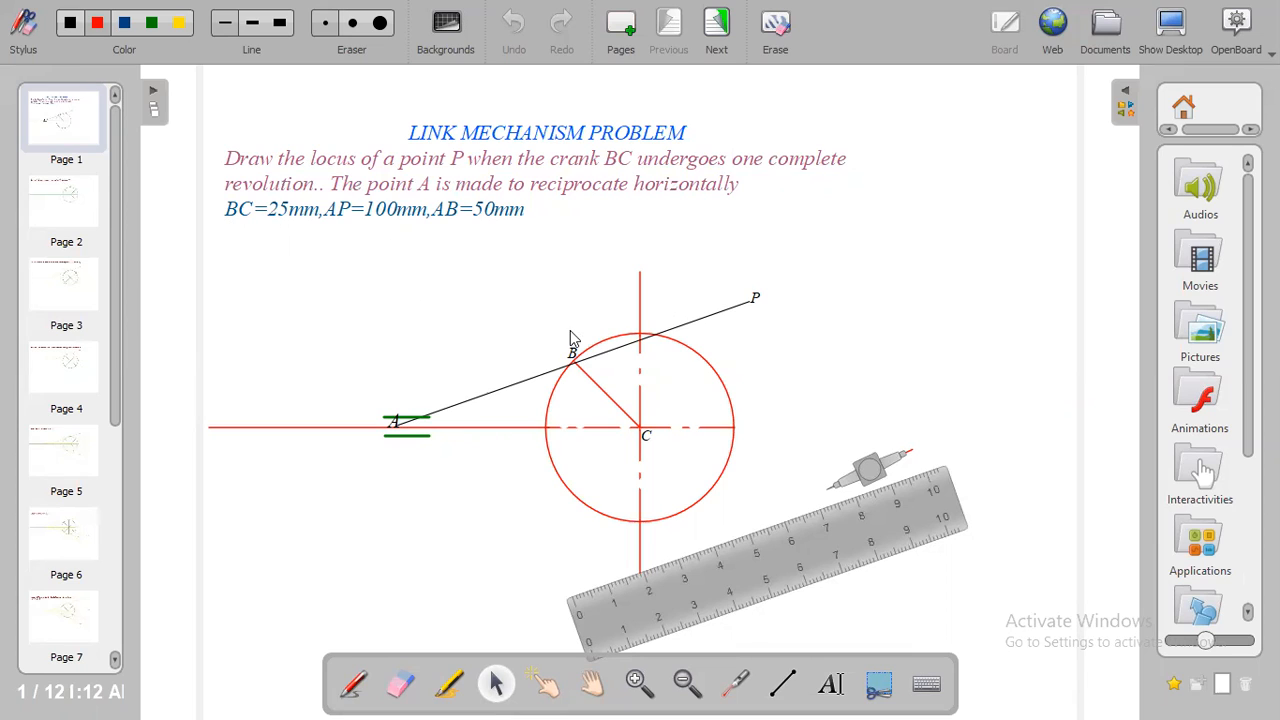
mouse_move(728, 312)
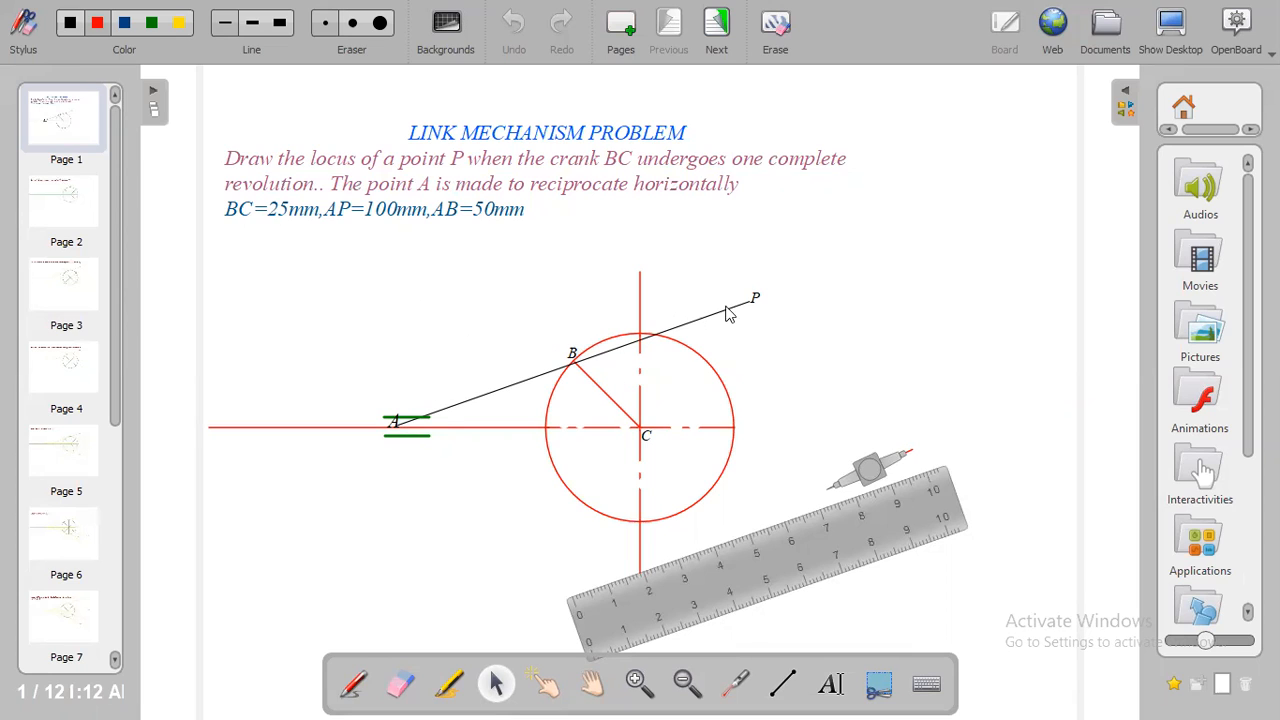
mouse_move(659, 307)
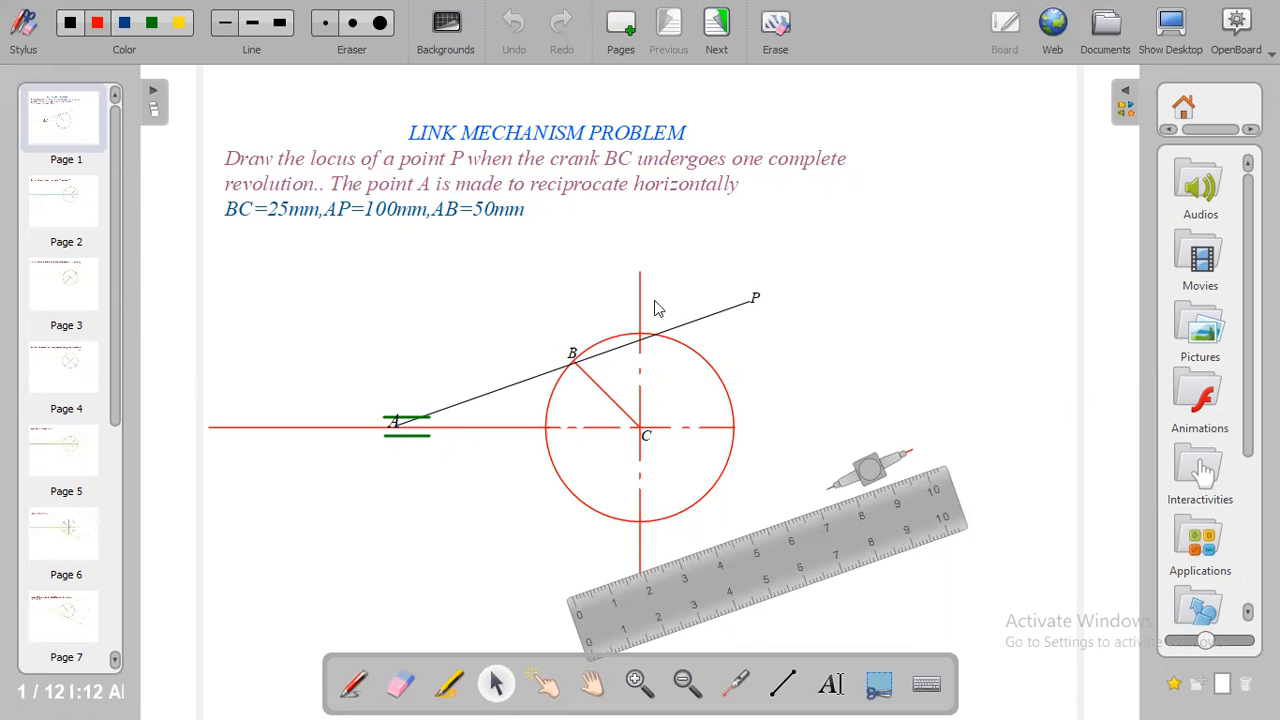
mouse_move(462, 250)
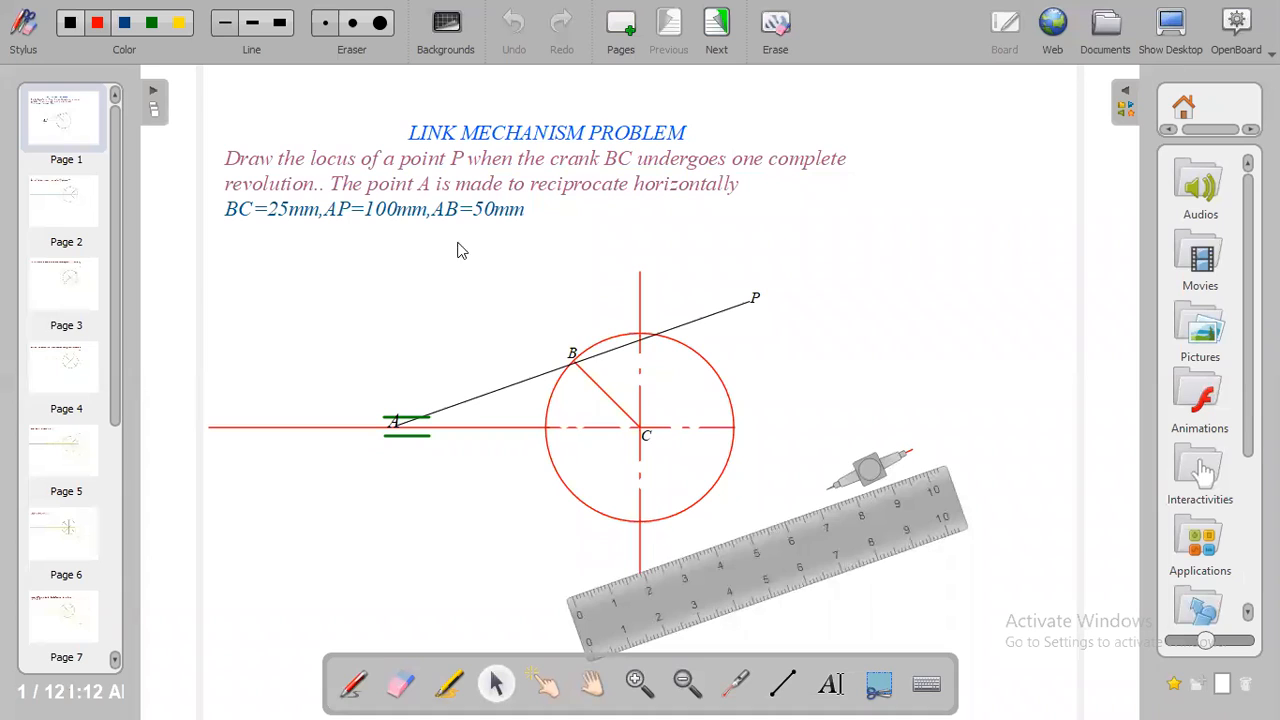
mouse_move(451, 229)
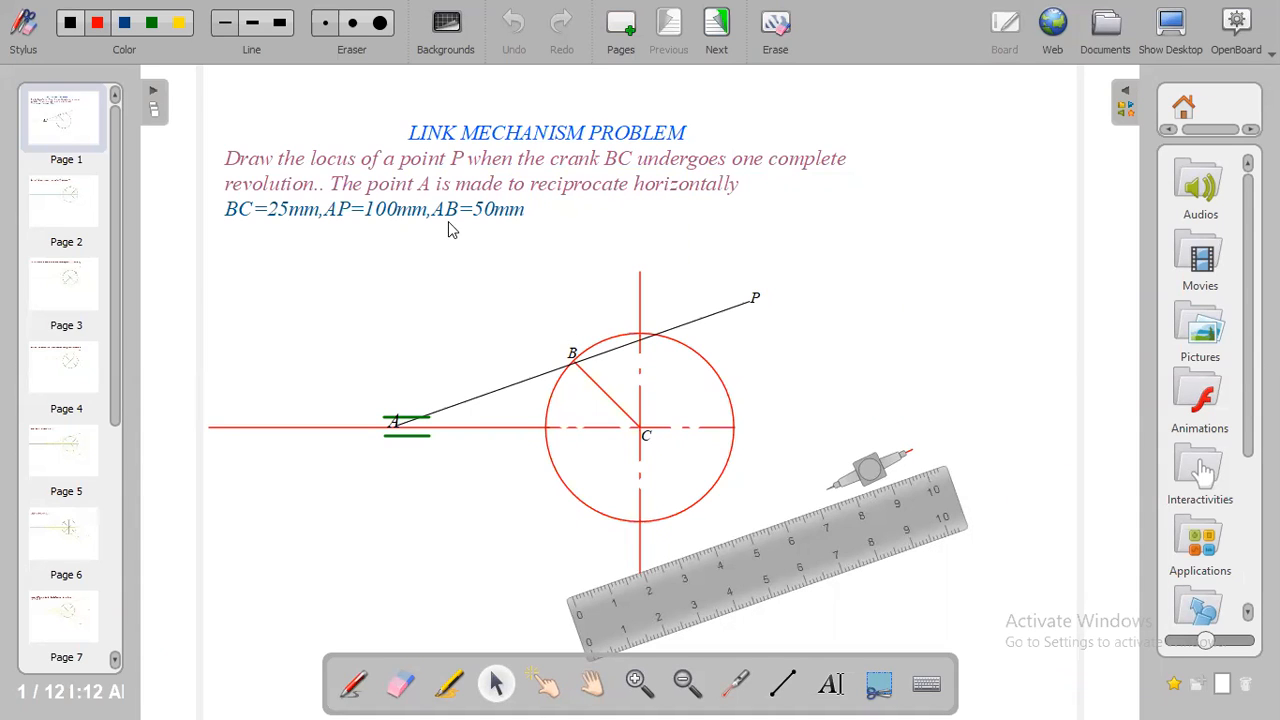
mouse_move(578, 373)
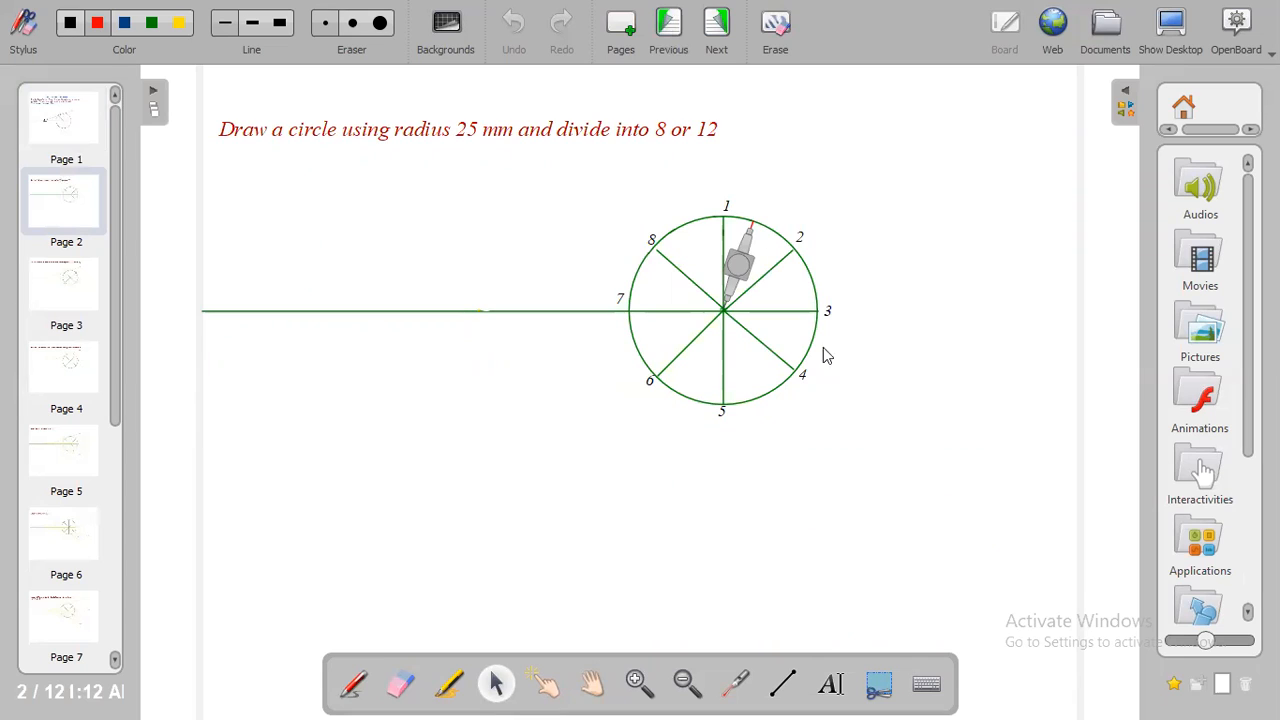
mouse_move(745, 289)
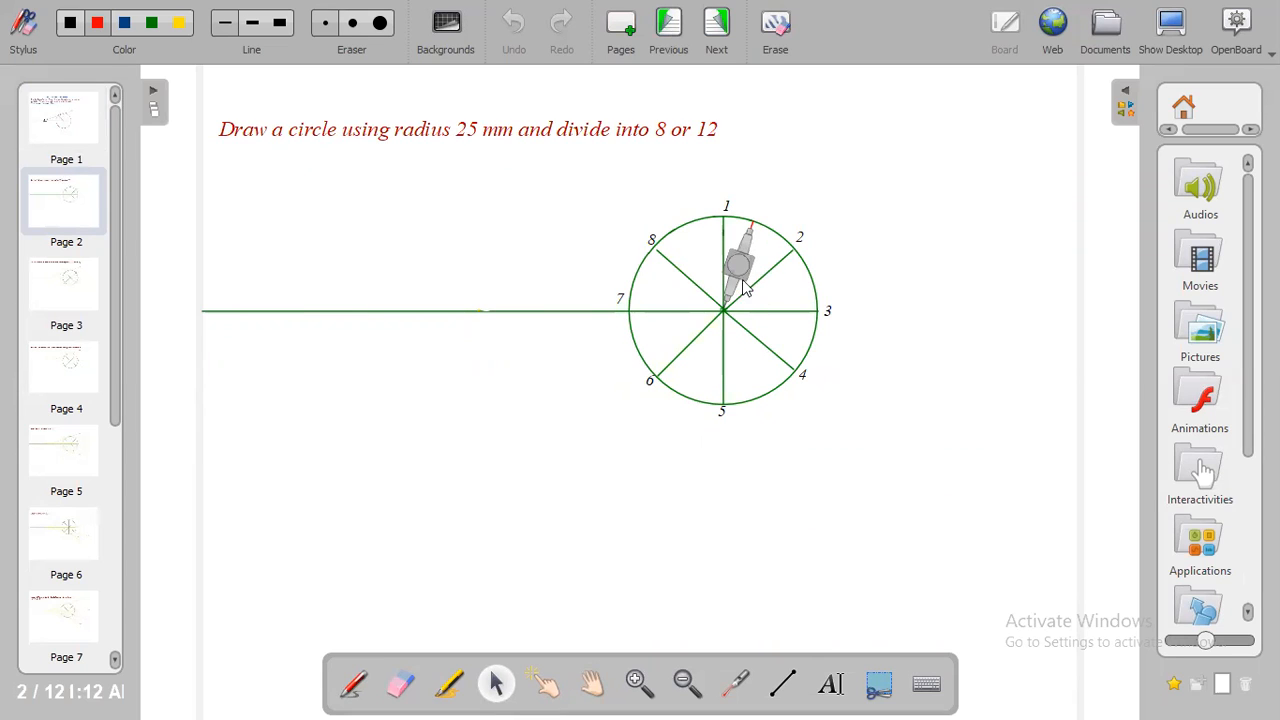
mouse_move(647, 345)
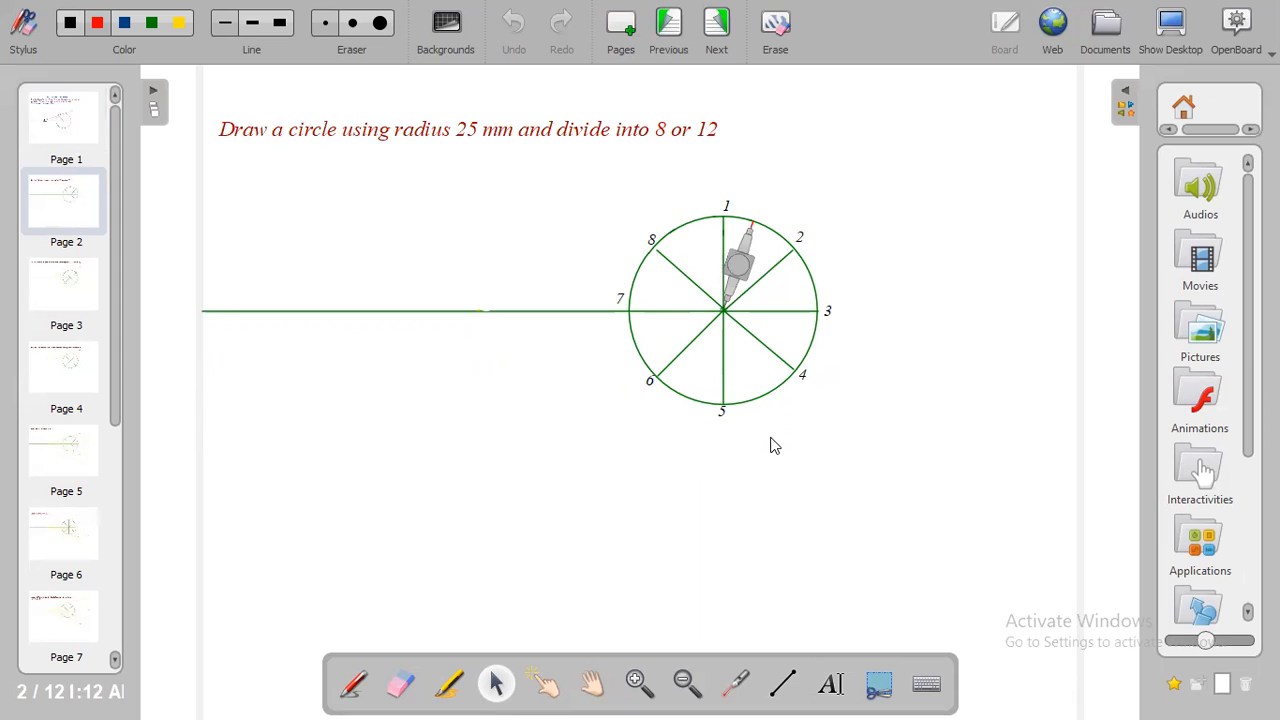
mouse_move(139, 324)
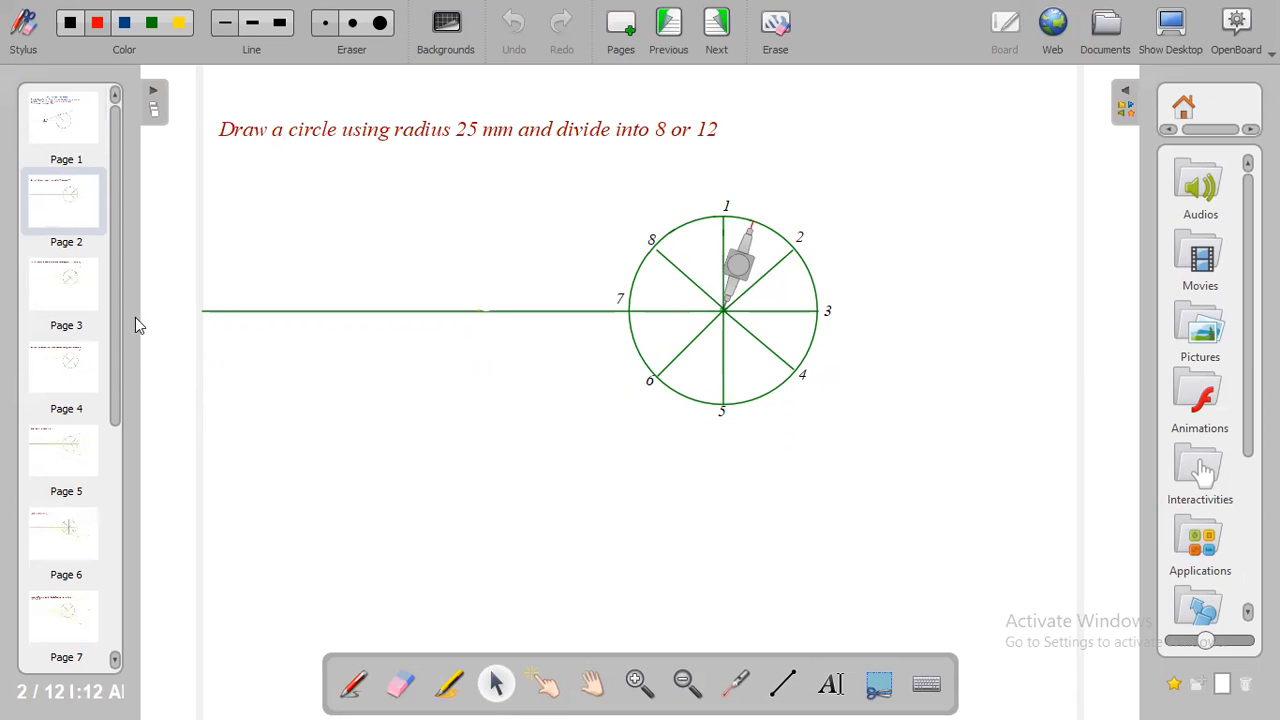
left_click(714, 22)
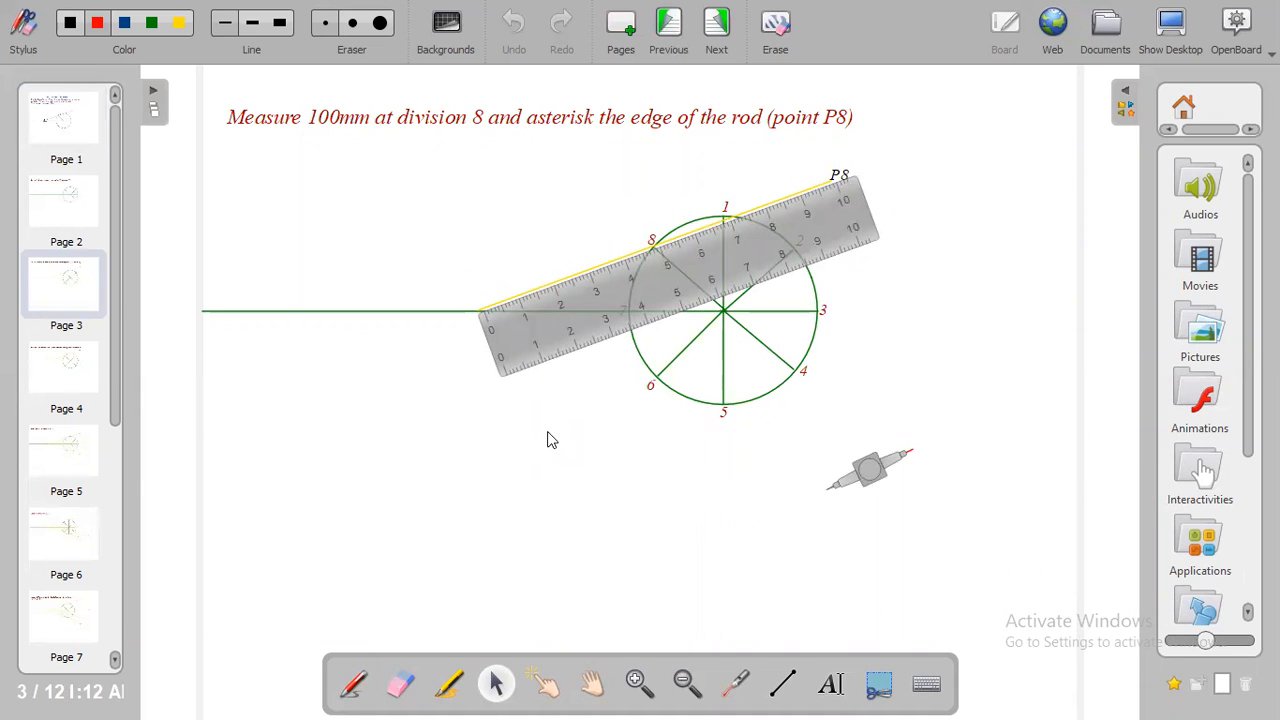
Select the ruler lying across the divided circle on page 3
left_click(802, 222)
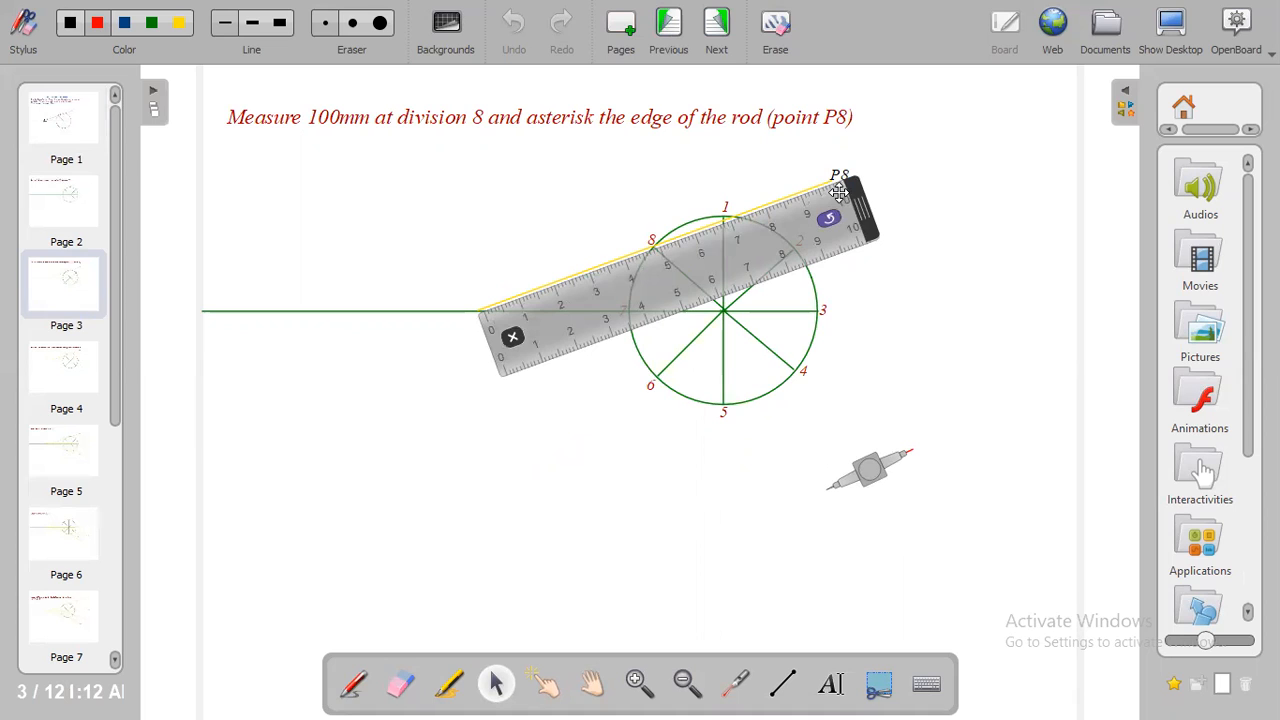
mouse_move(833, 191)
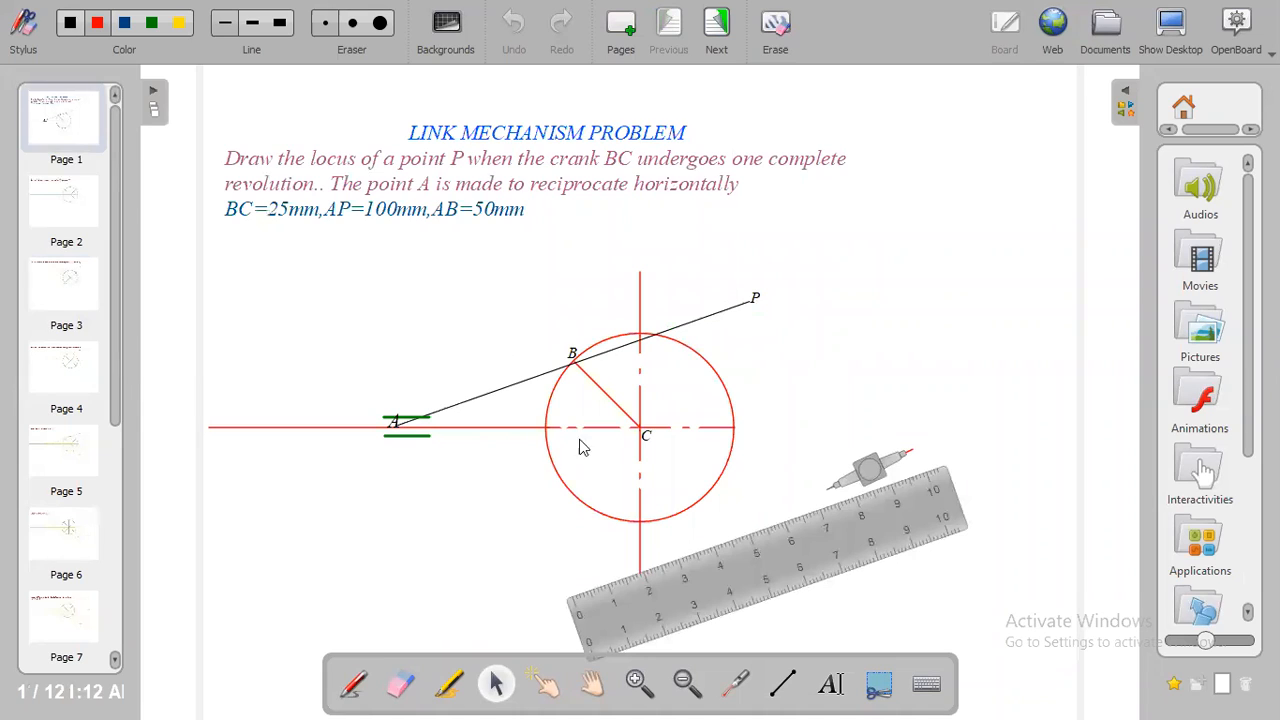
mouse_move(638, 412)
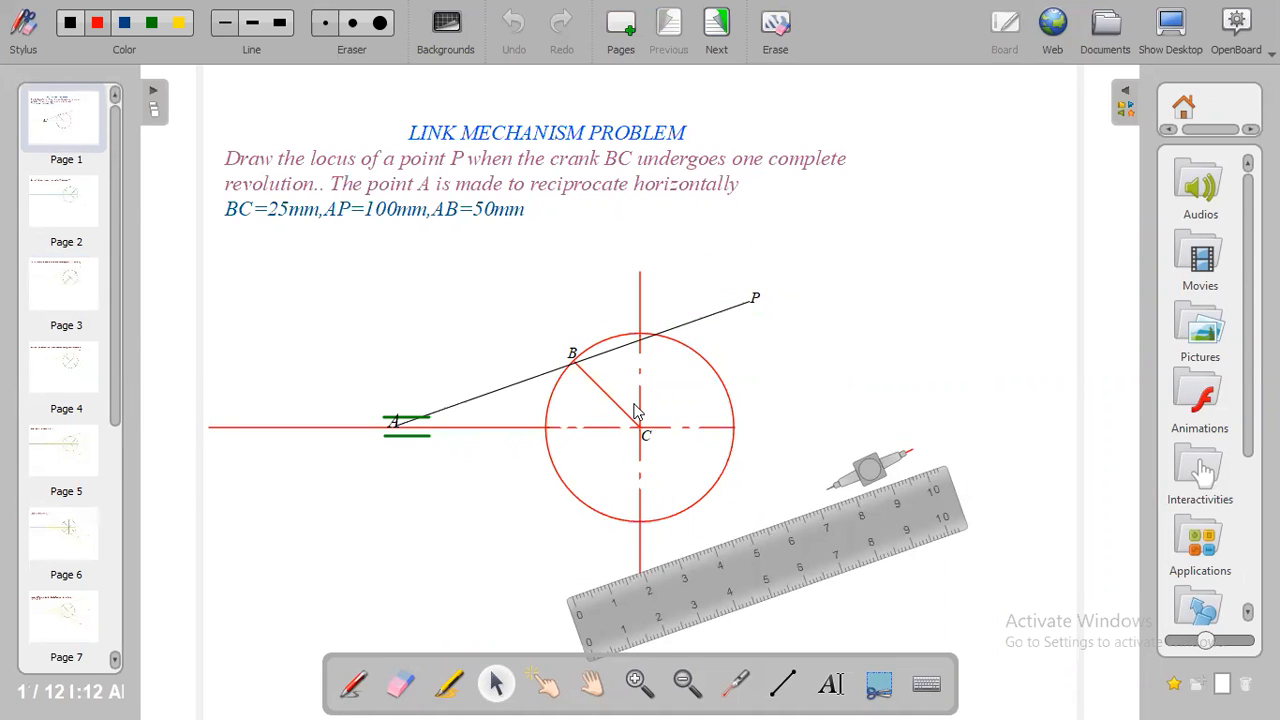
mouse_move(526, 392)
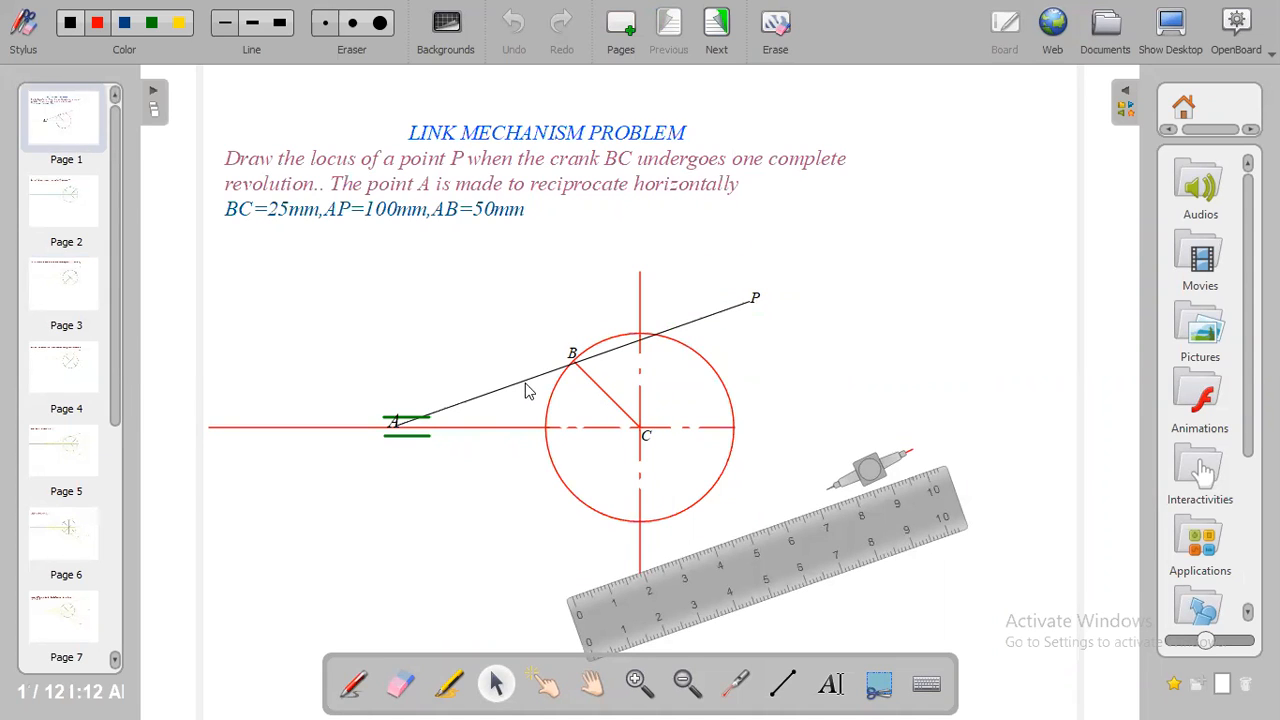
mouse_move(580, 374)
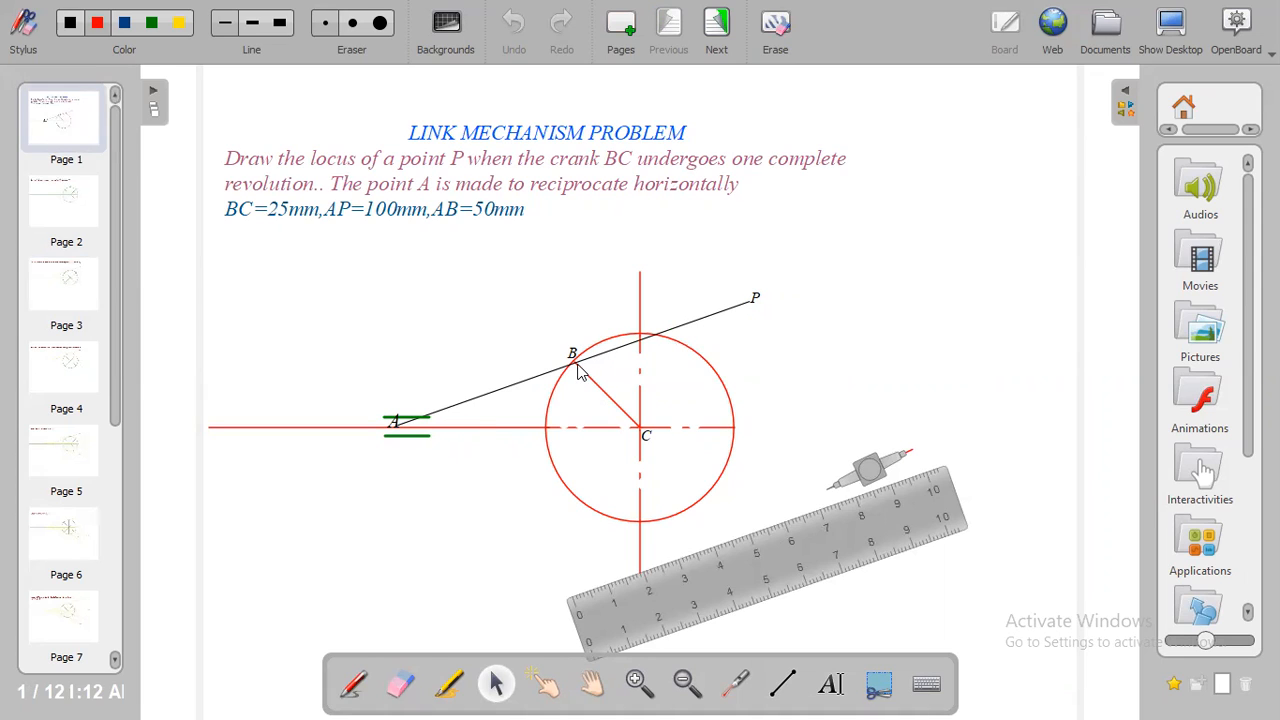
mouse_move(443, 348)
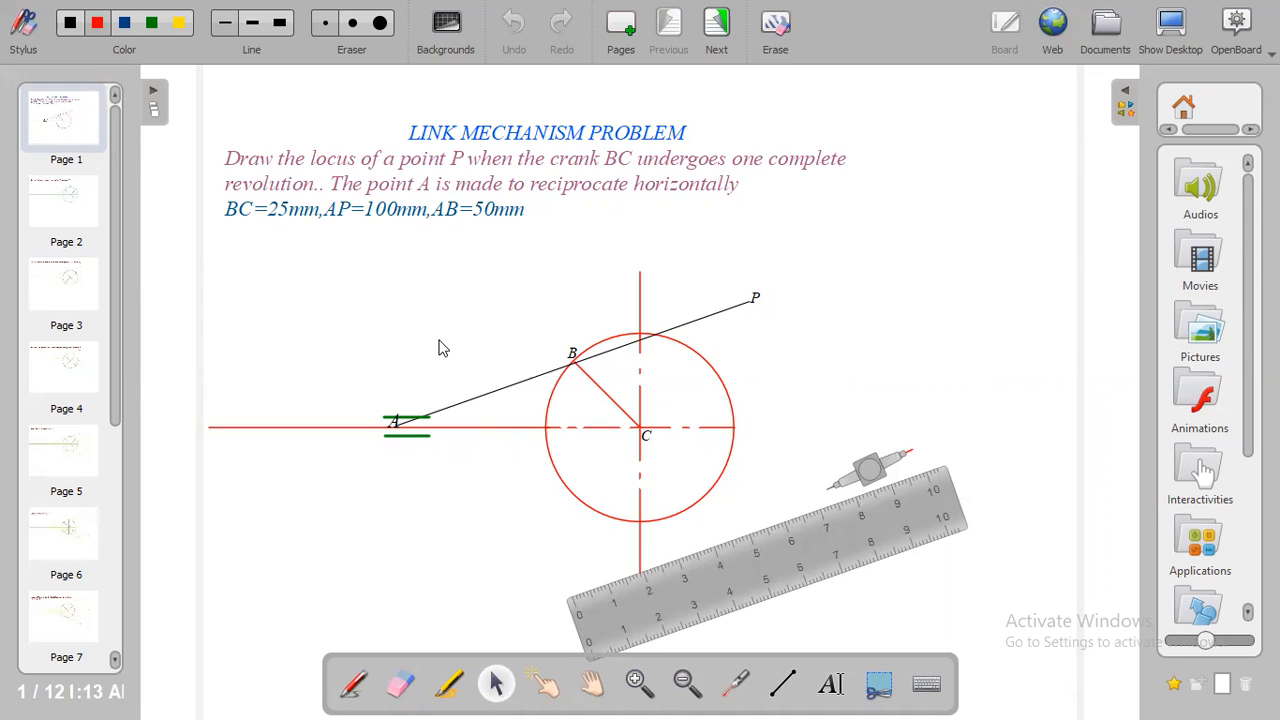
Revisit the divided circle page, then return to the P8 measuring page
left_click(715, 24)
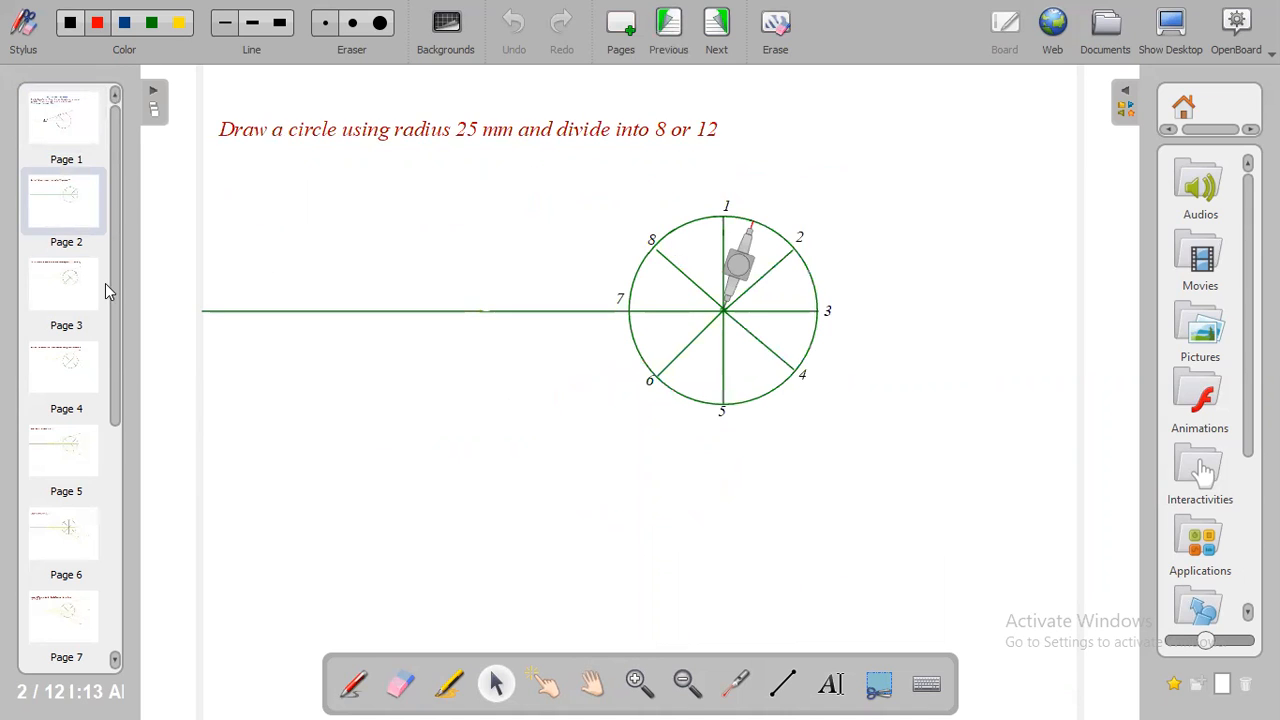
left_click(713, 30)
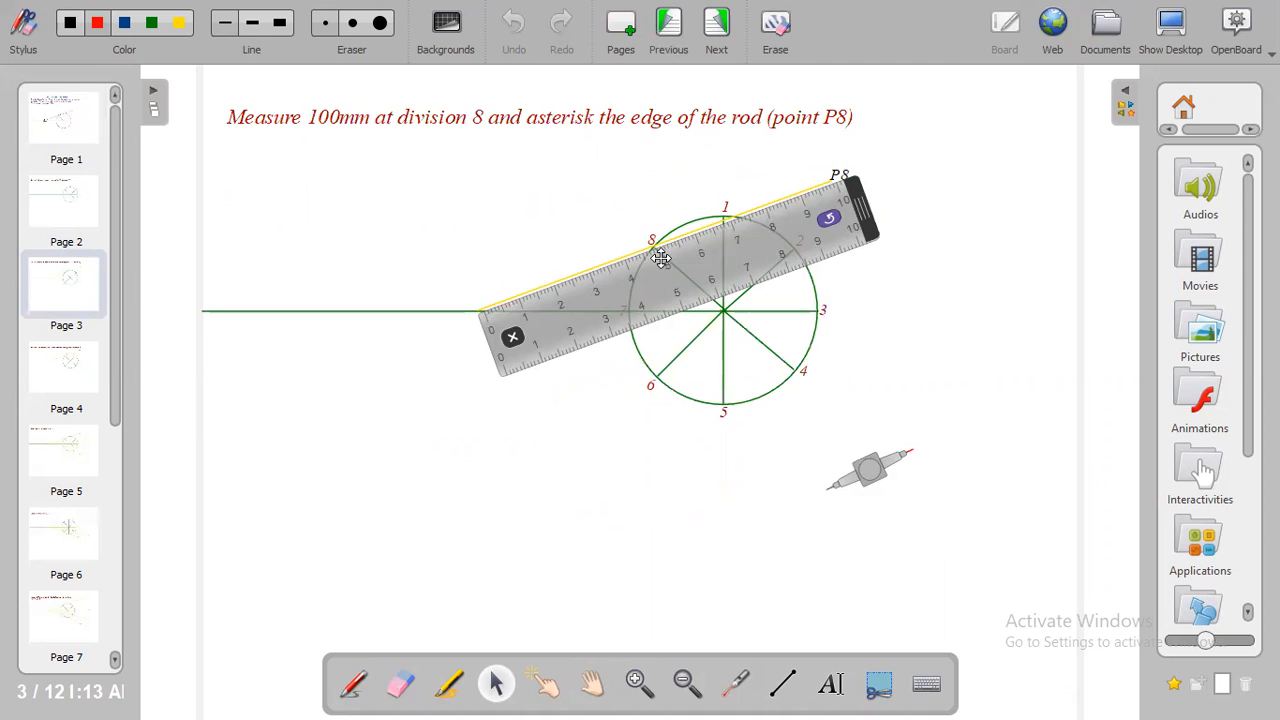
mouse_move(619, 276)
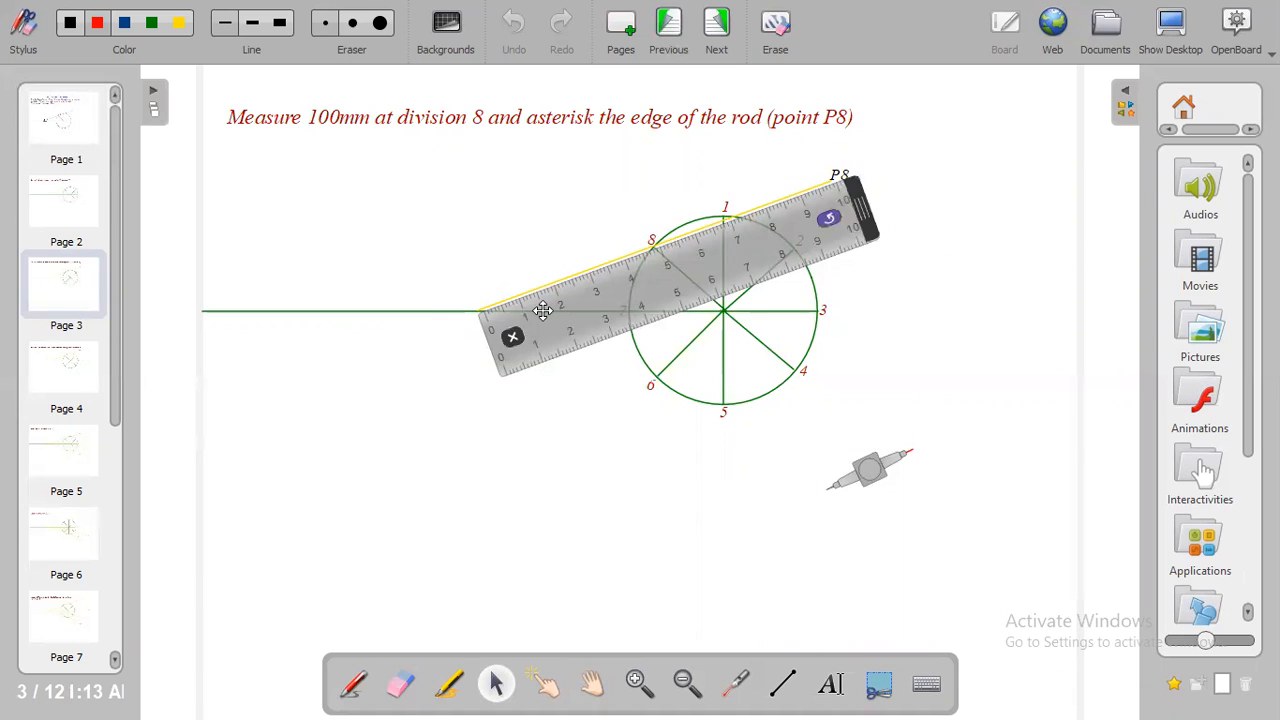
mouse_move(662, 275)
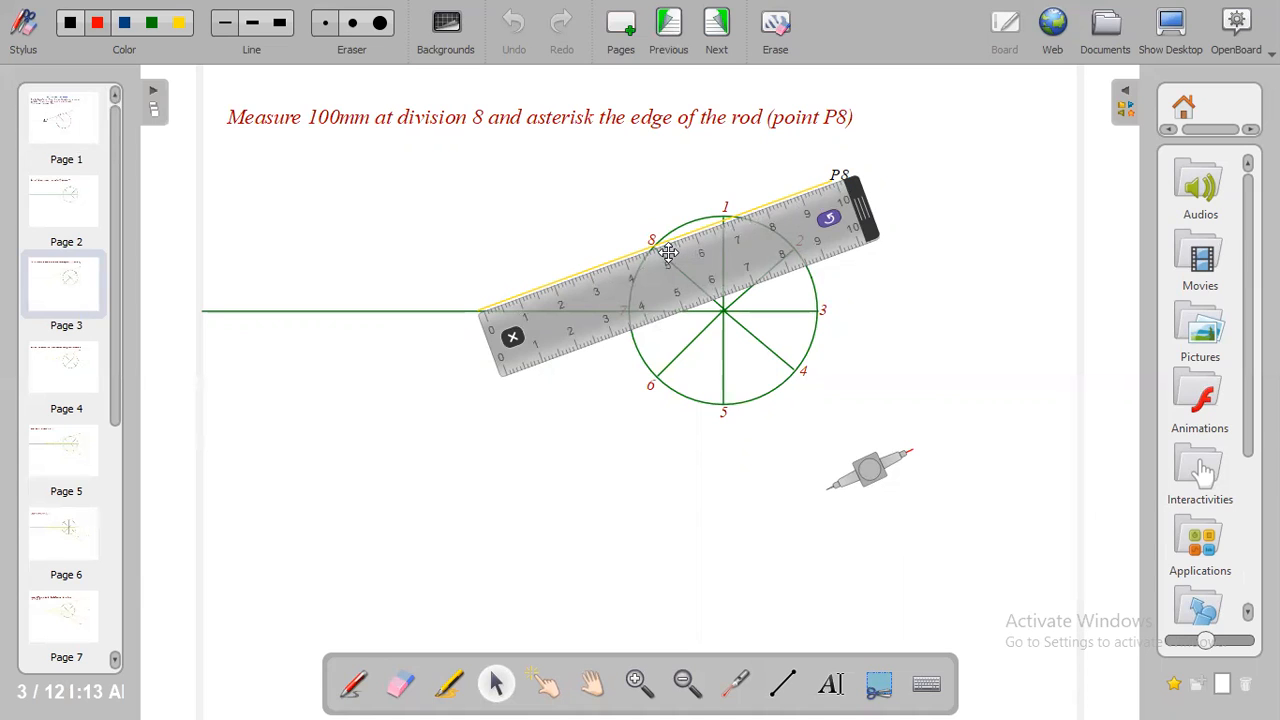
mouse_move(658, 250)
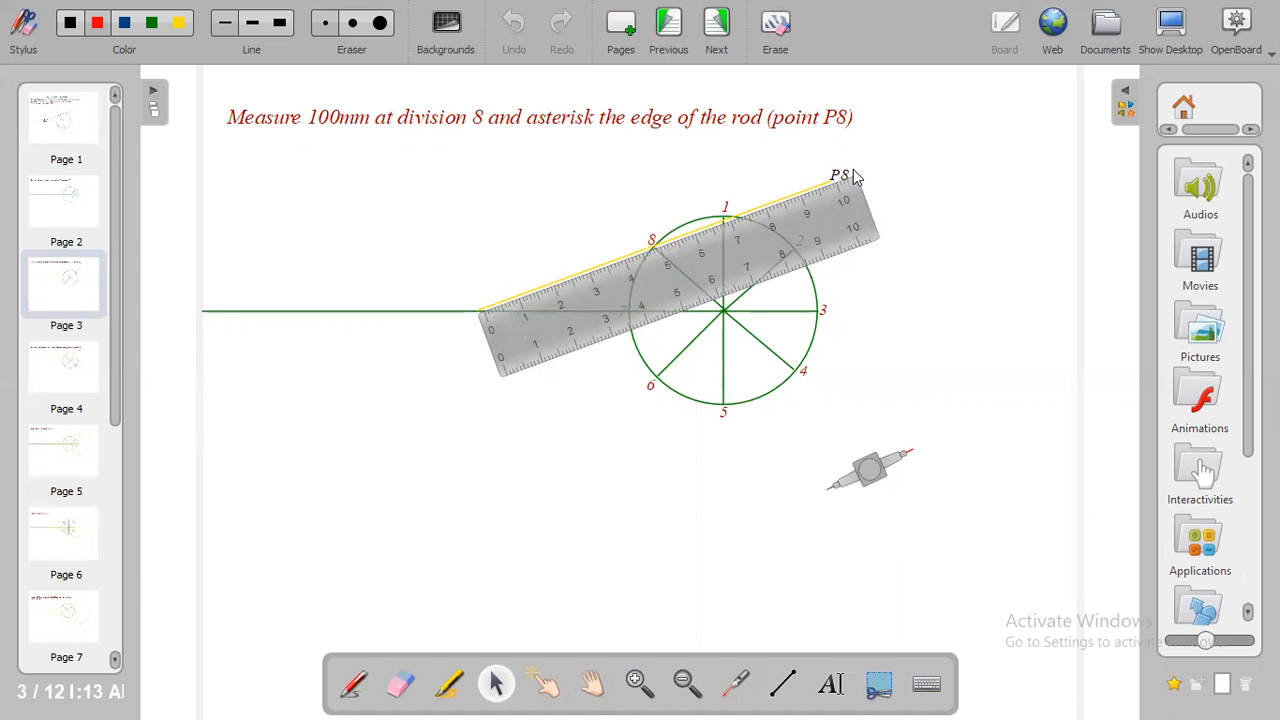
mouse_move(848, 176)
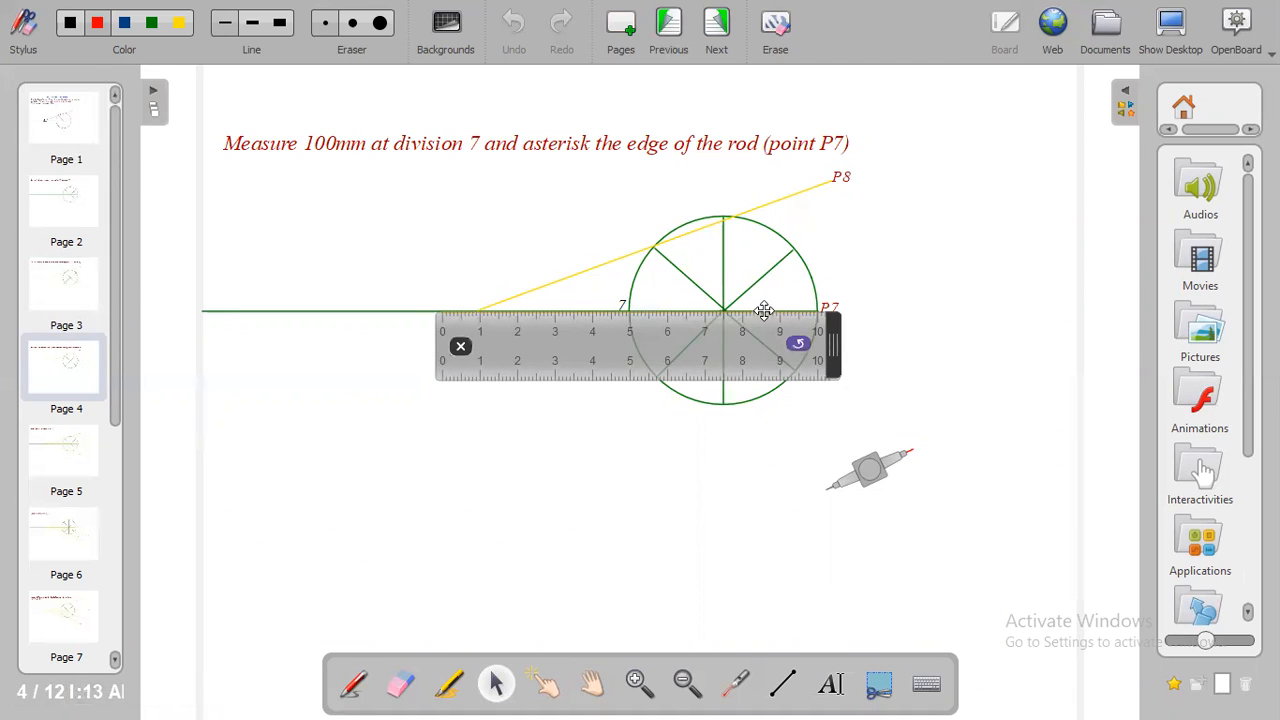
mouse_move(812, 318)
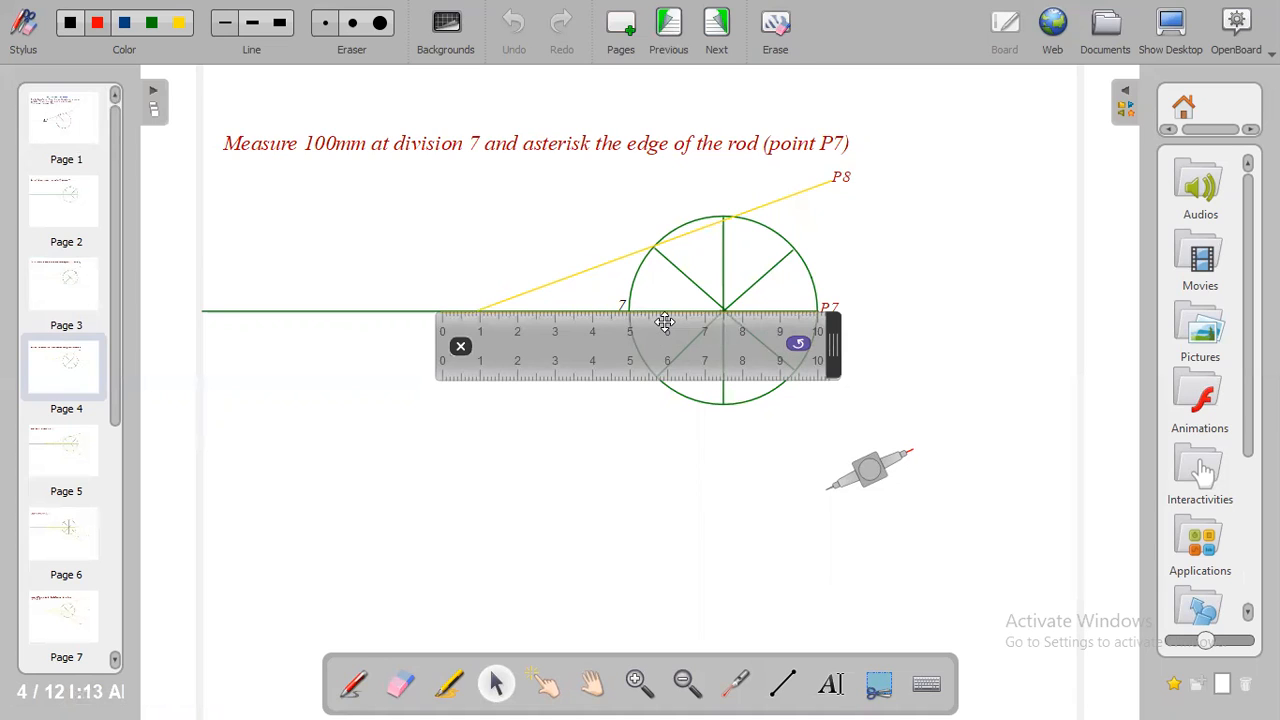
mouse_move(627, 318)
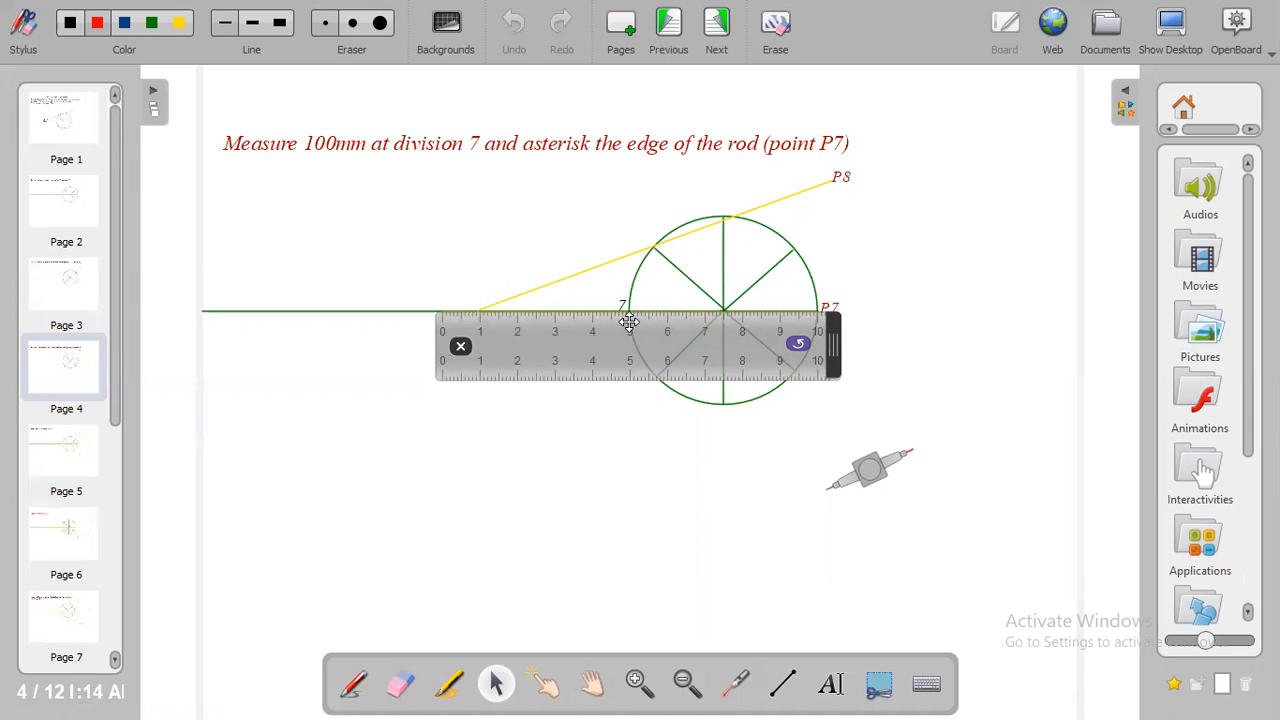
mouse_move(628, 325)
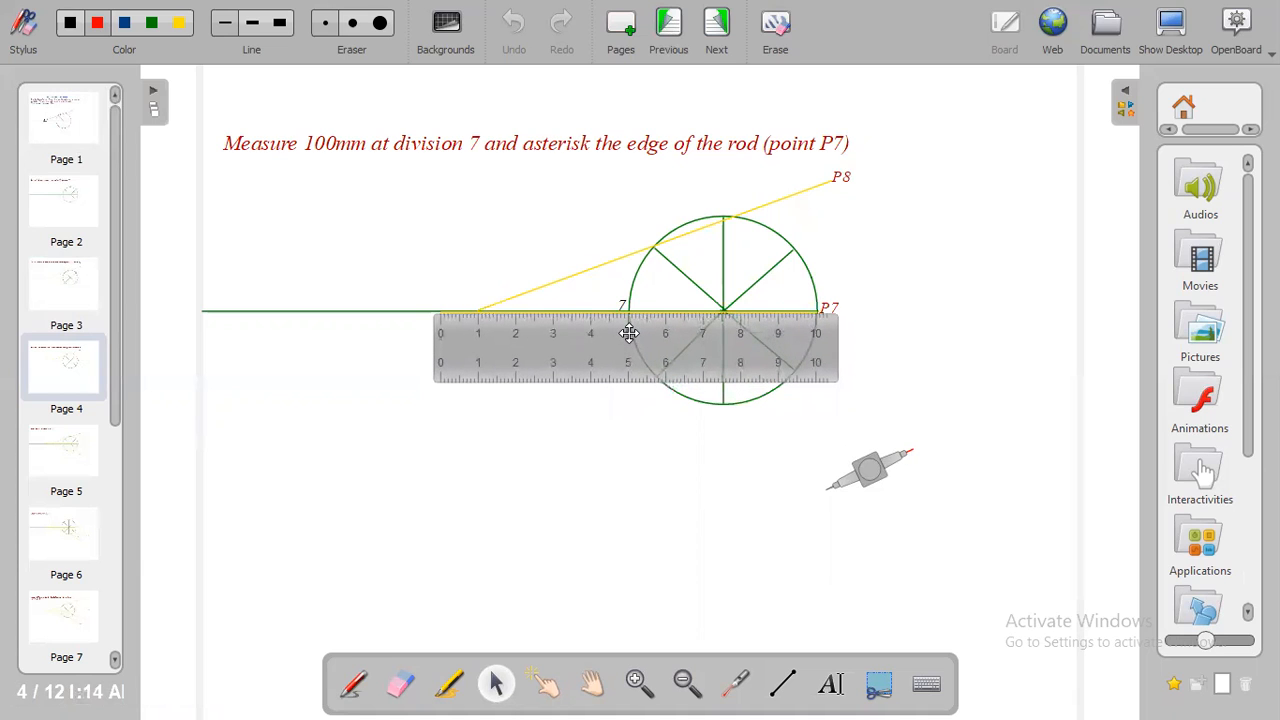
left_click(628, 335)
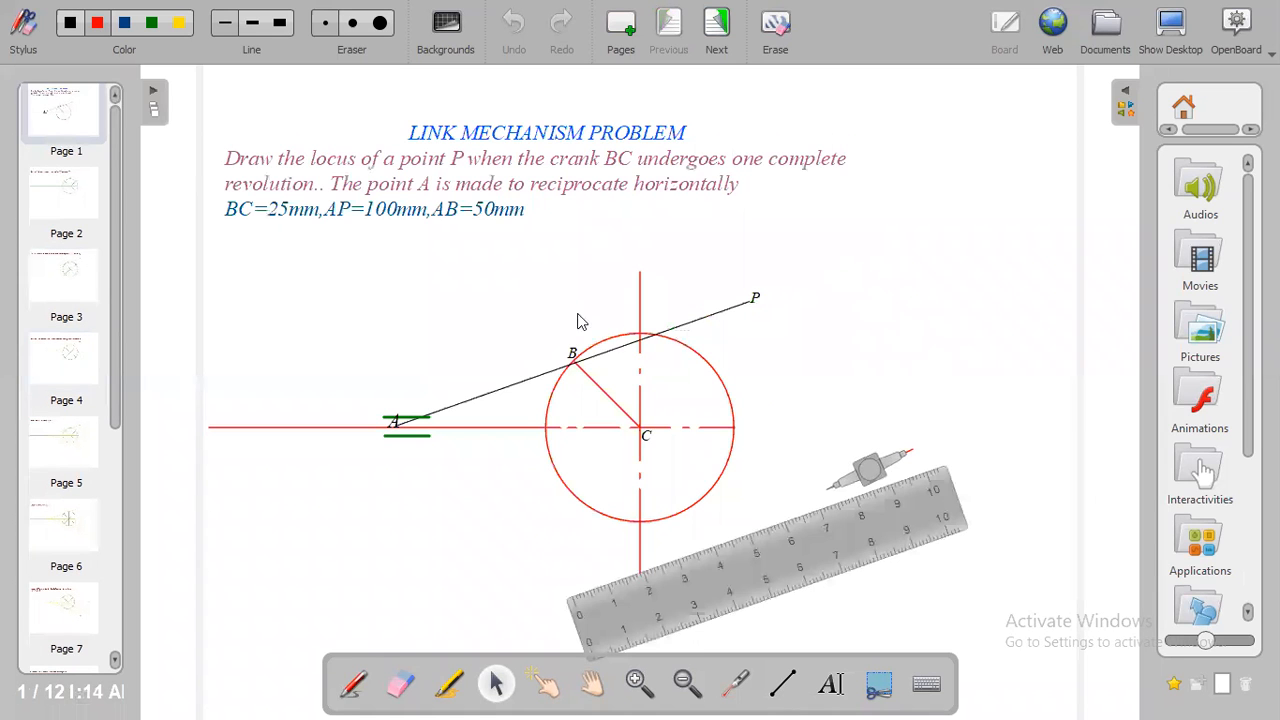
mouse_move(573, 366)
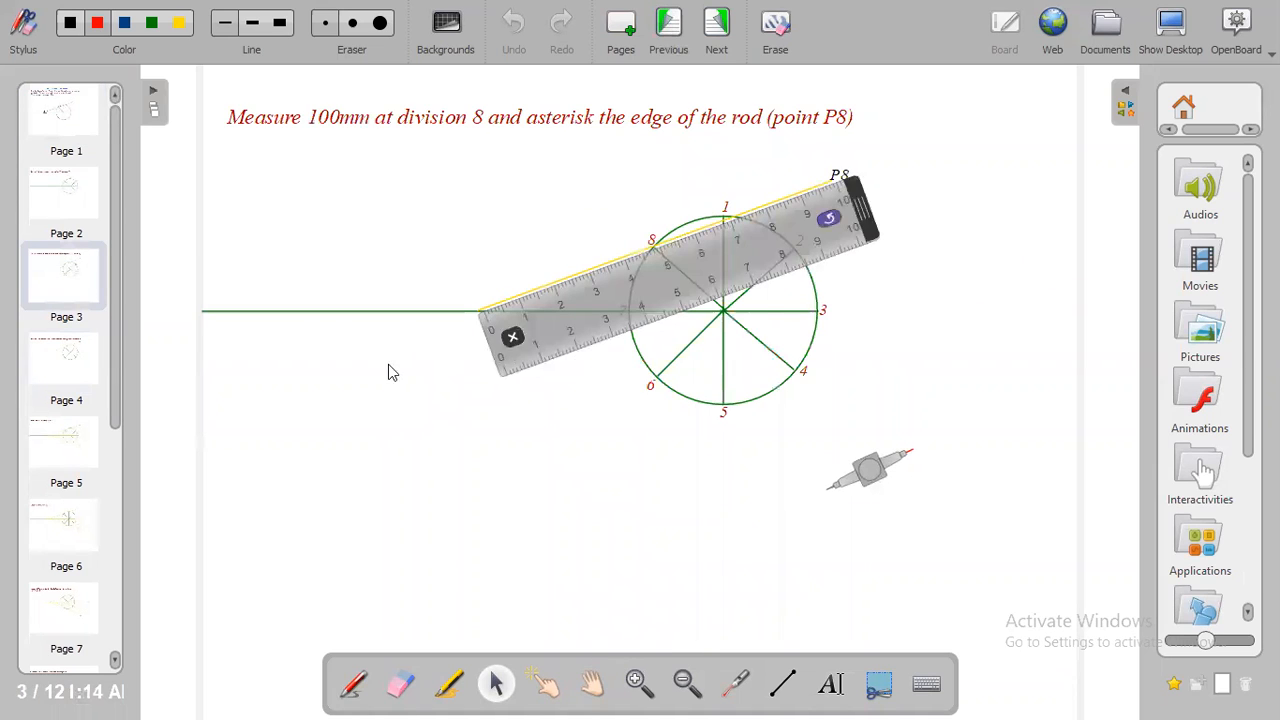
left_click(715, 25)
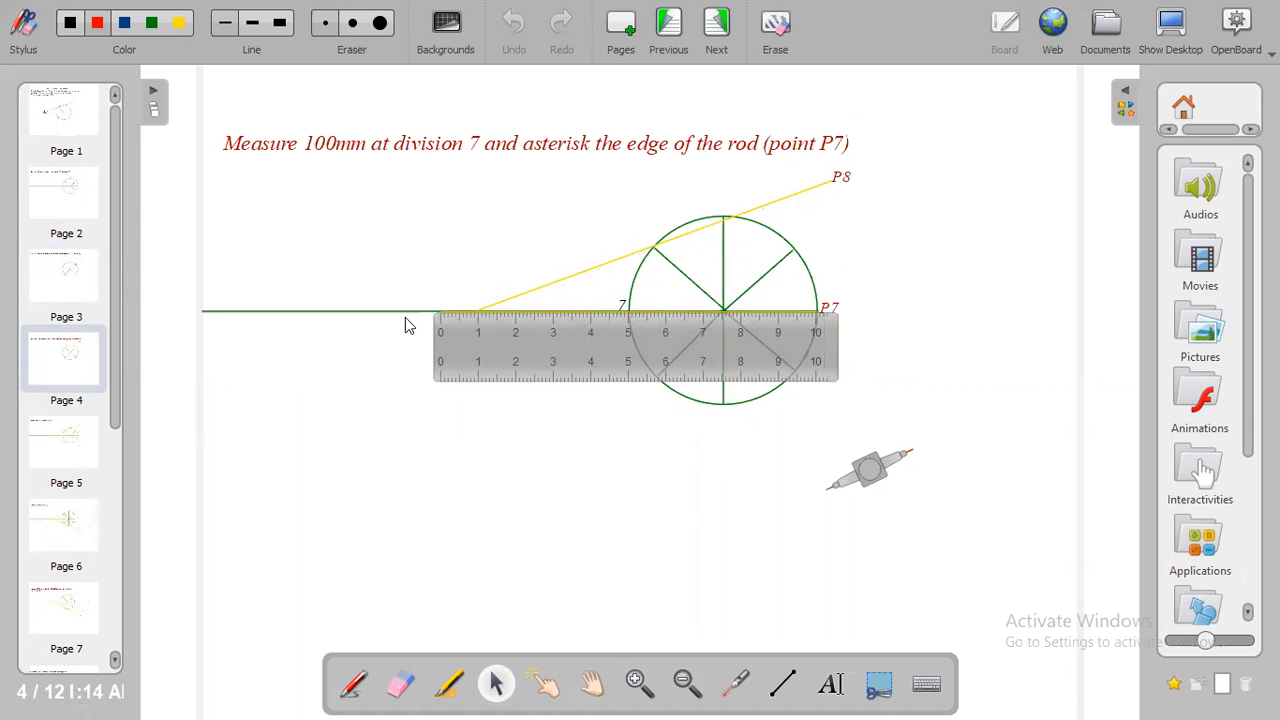
mouse_move(830, 298)
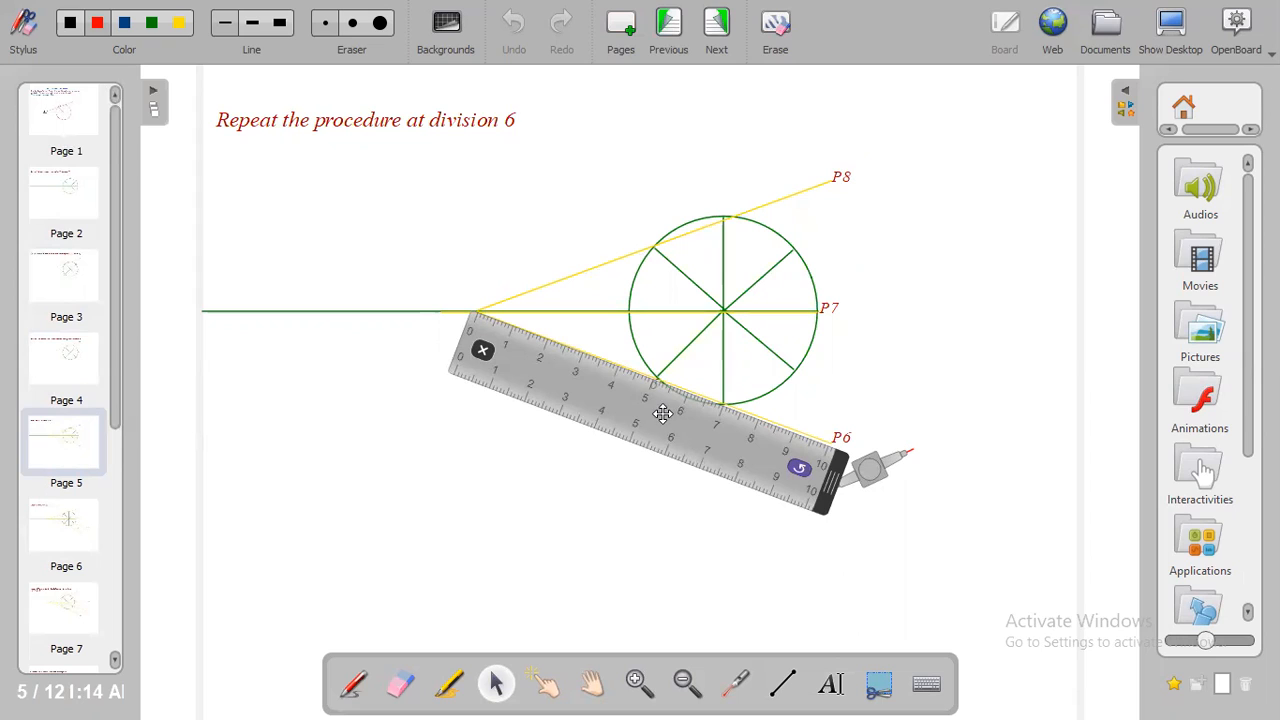
mouse_move(655, 390)
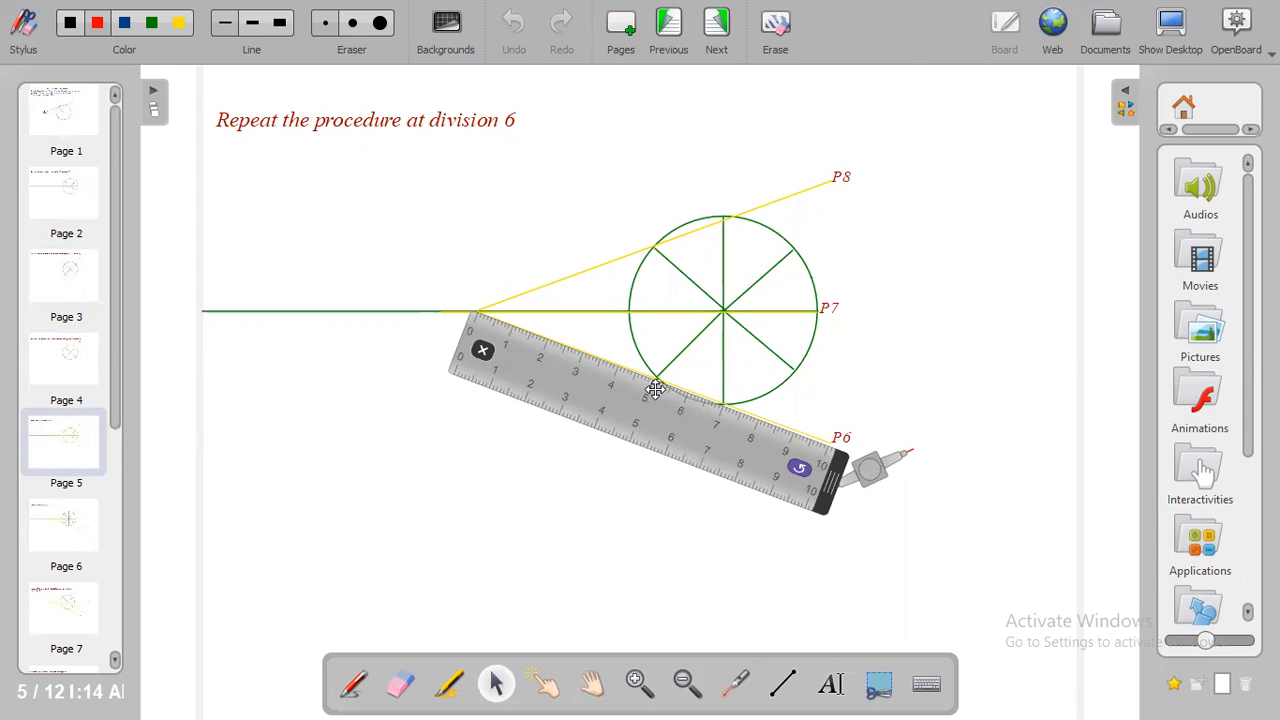
mouse_move(620, 385)
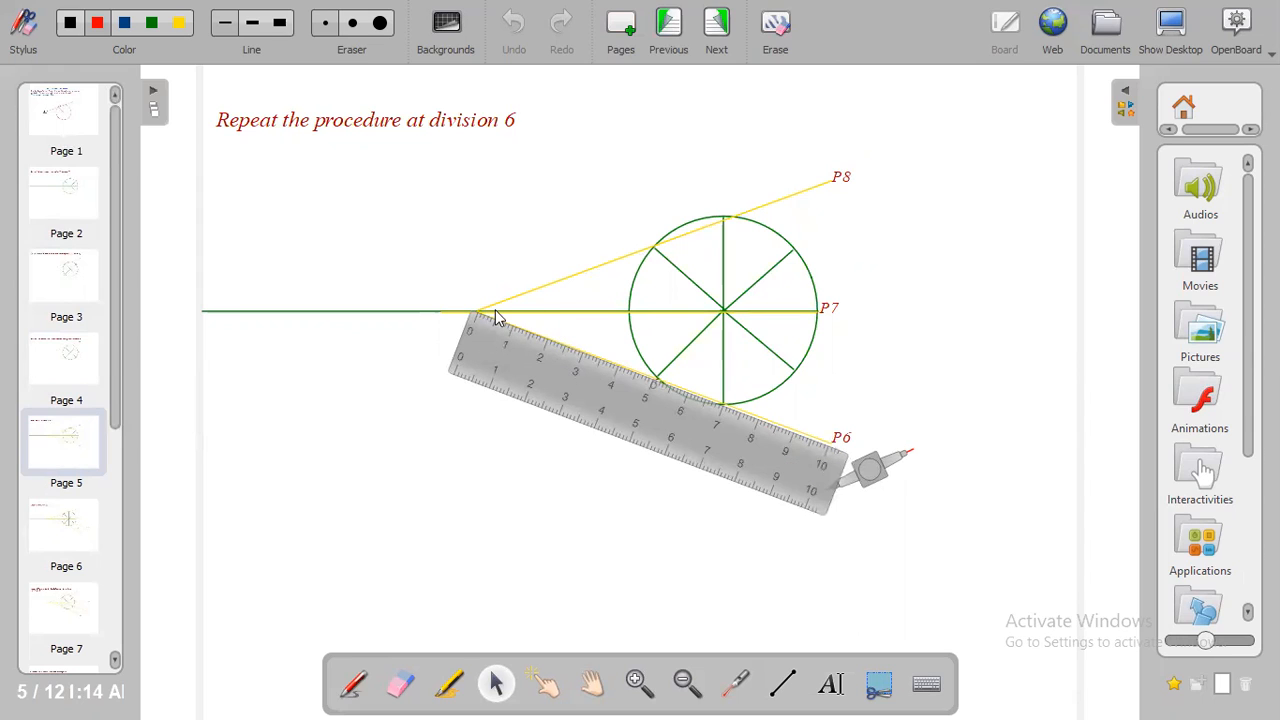
mouse_move(670, 382)
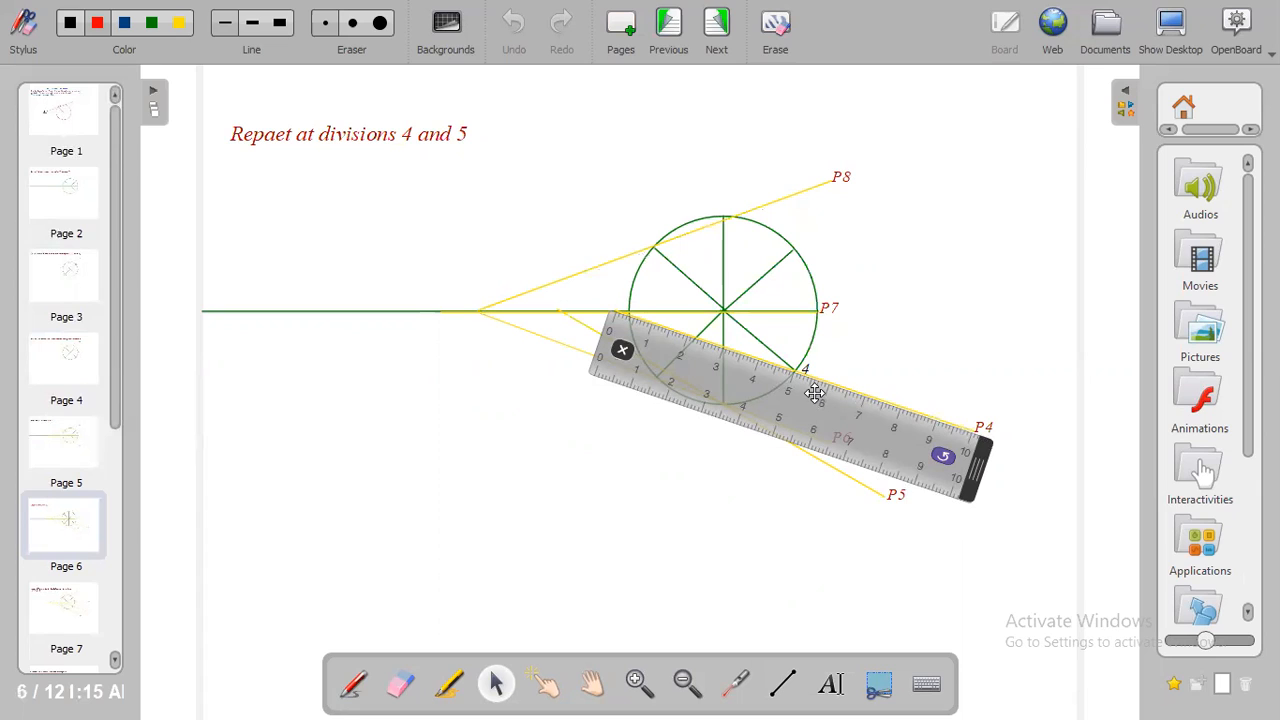
mouse_move(787, 382)
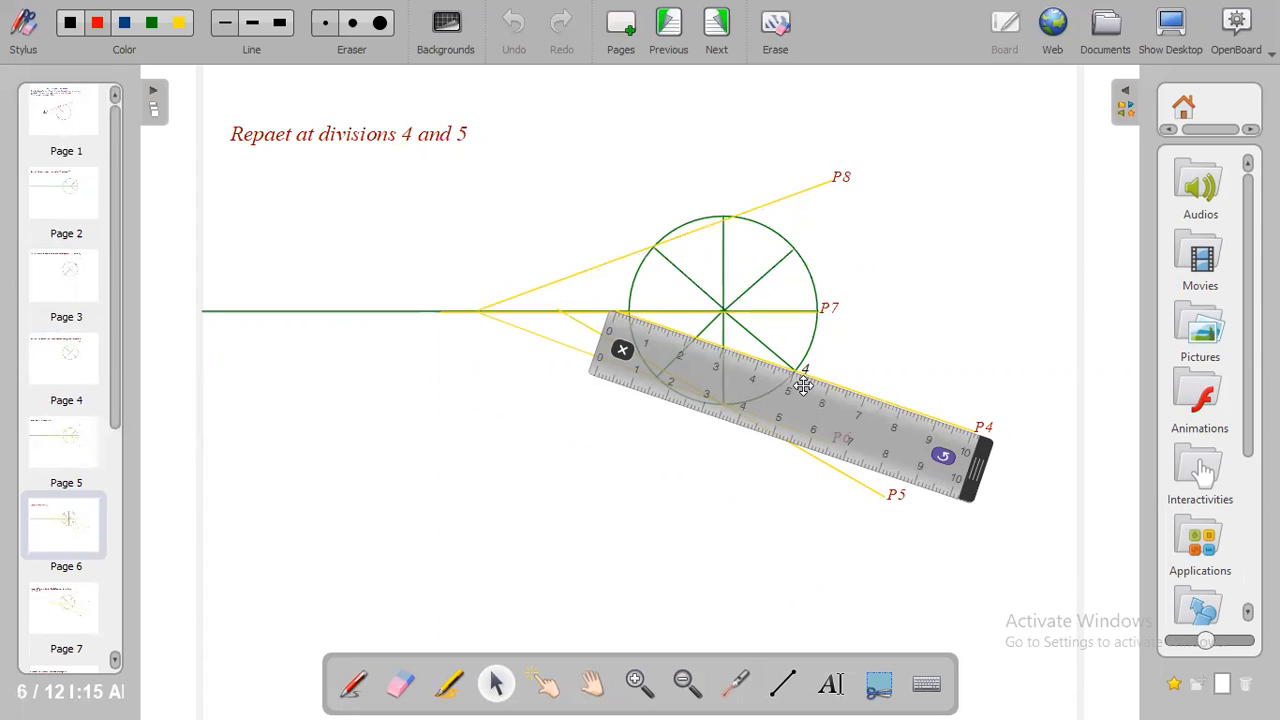
mouse_move(797, 385)
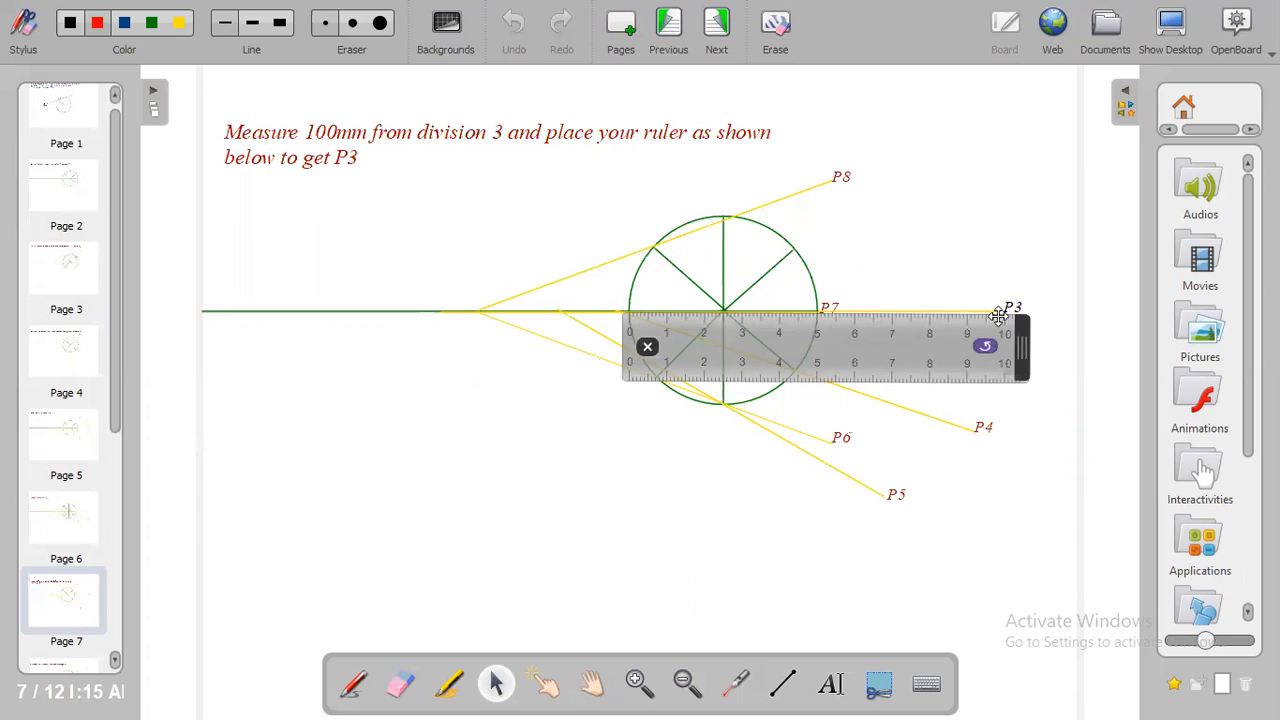
mouse_move(1008, 333)
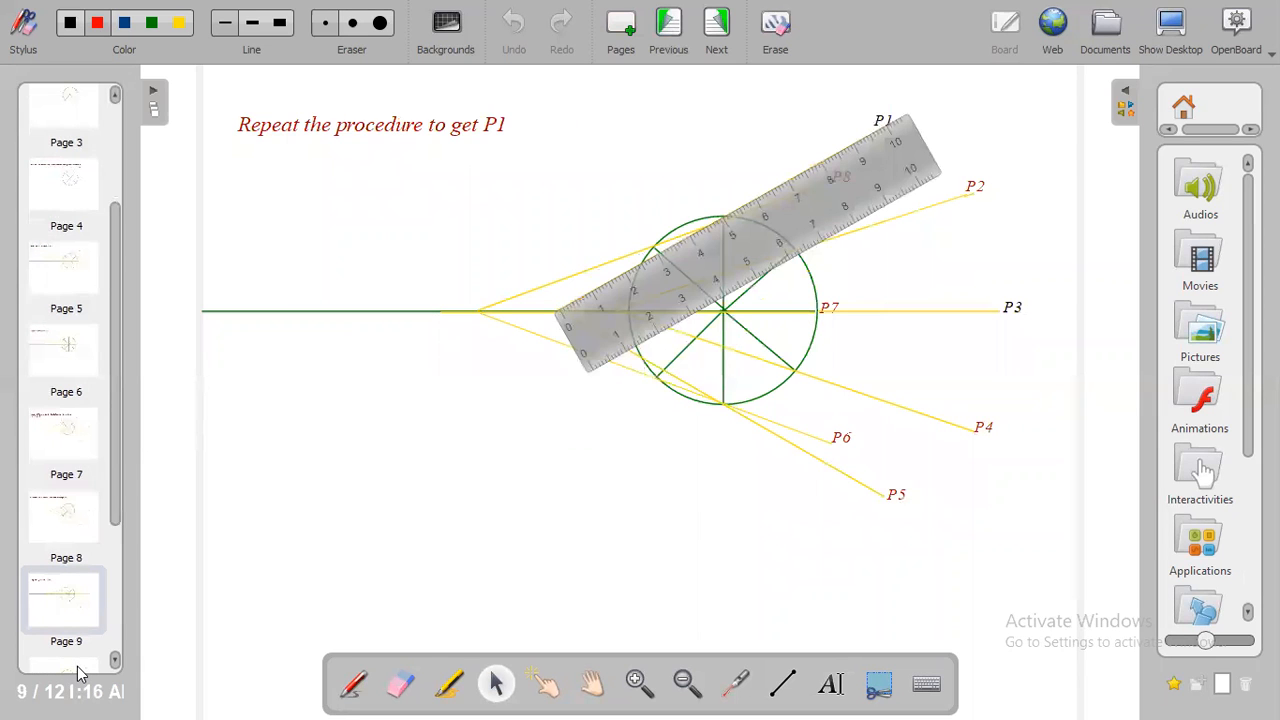
Lay the ruler along the P1 rod, then drag it to the lower left off the drawing
left_click(760, 242)
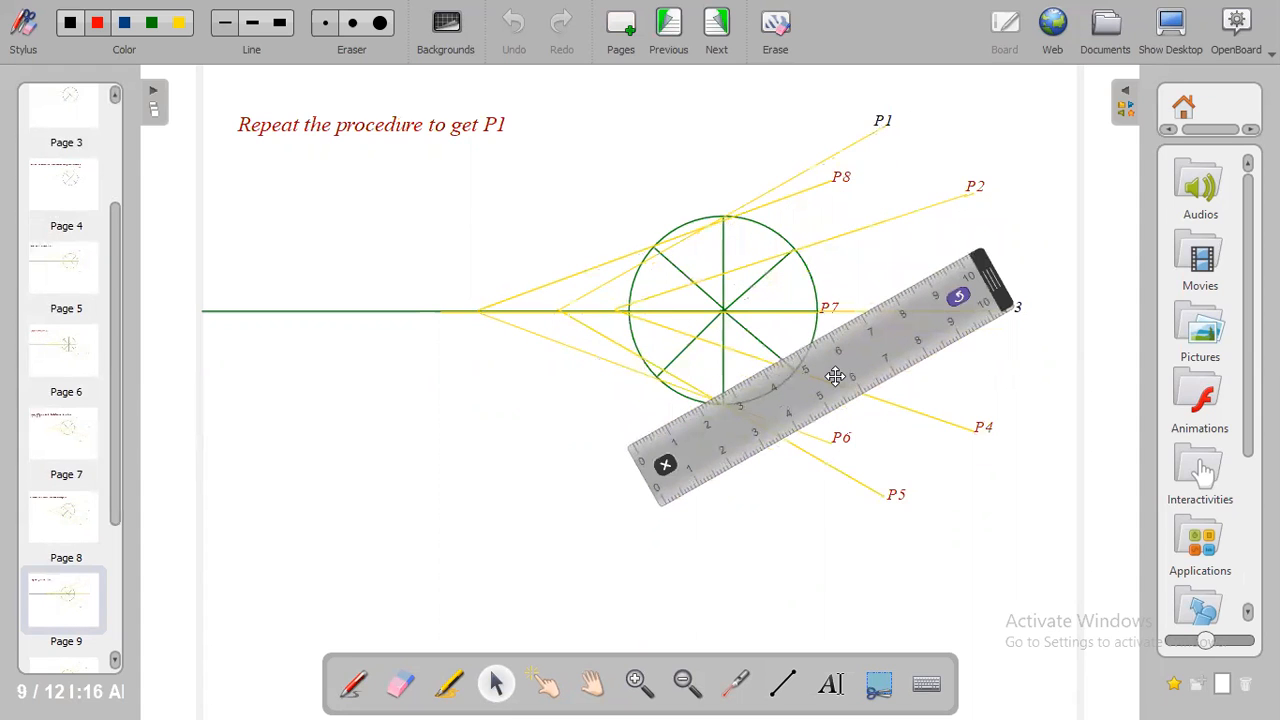
left_click_drag(835, 375, 818, 228)
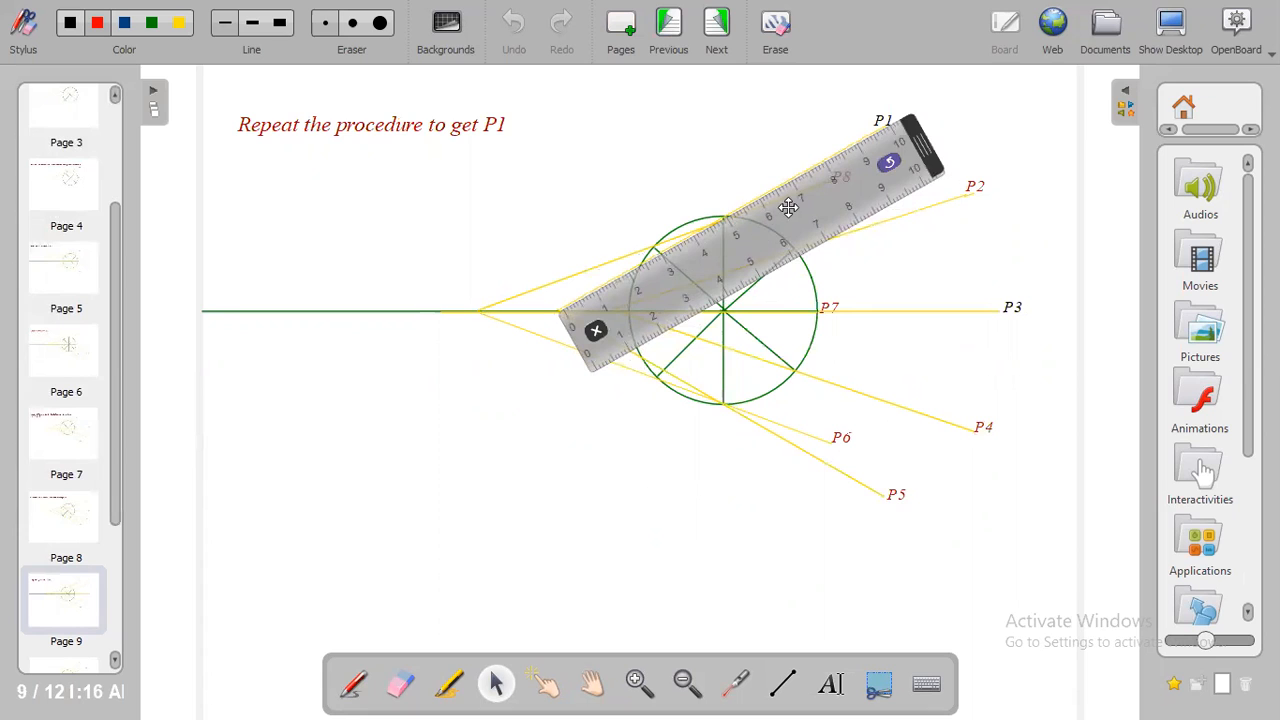
mouse_move(661, 285)
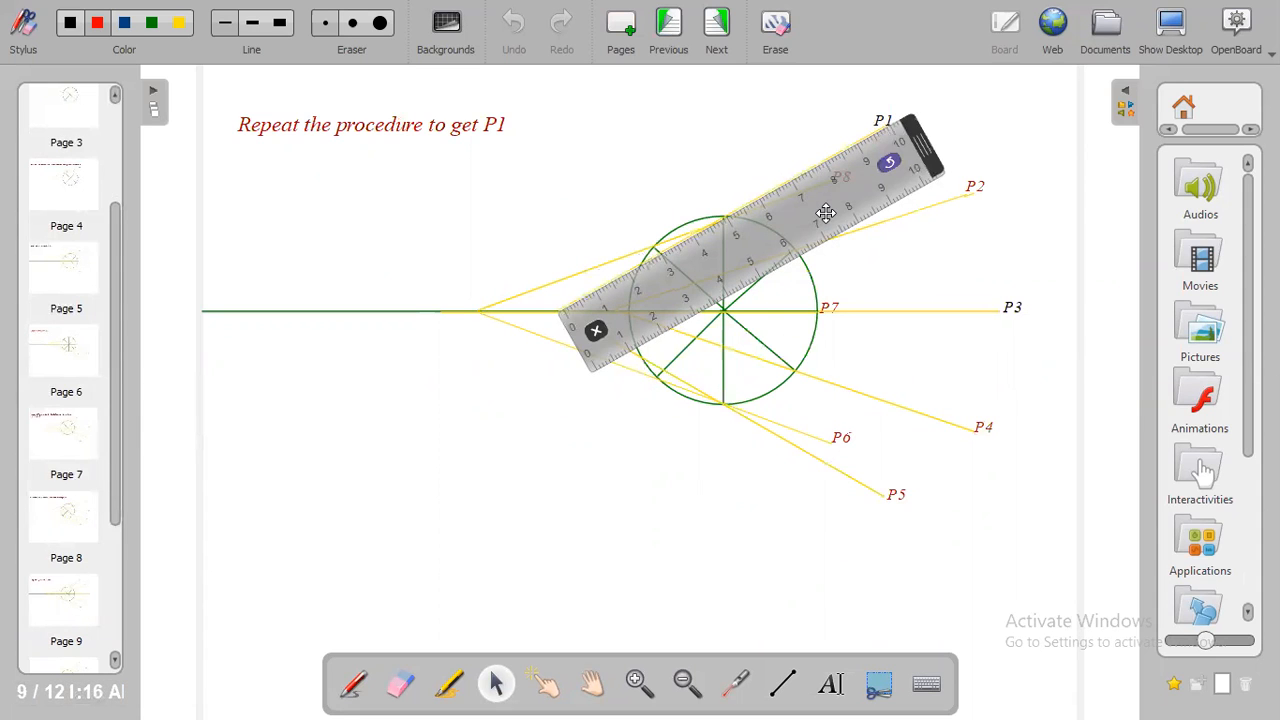
left_click_drag(820, 215, 553, 488)
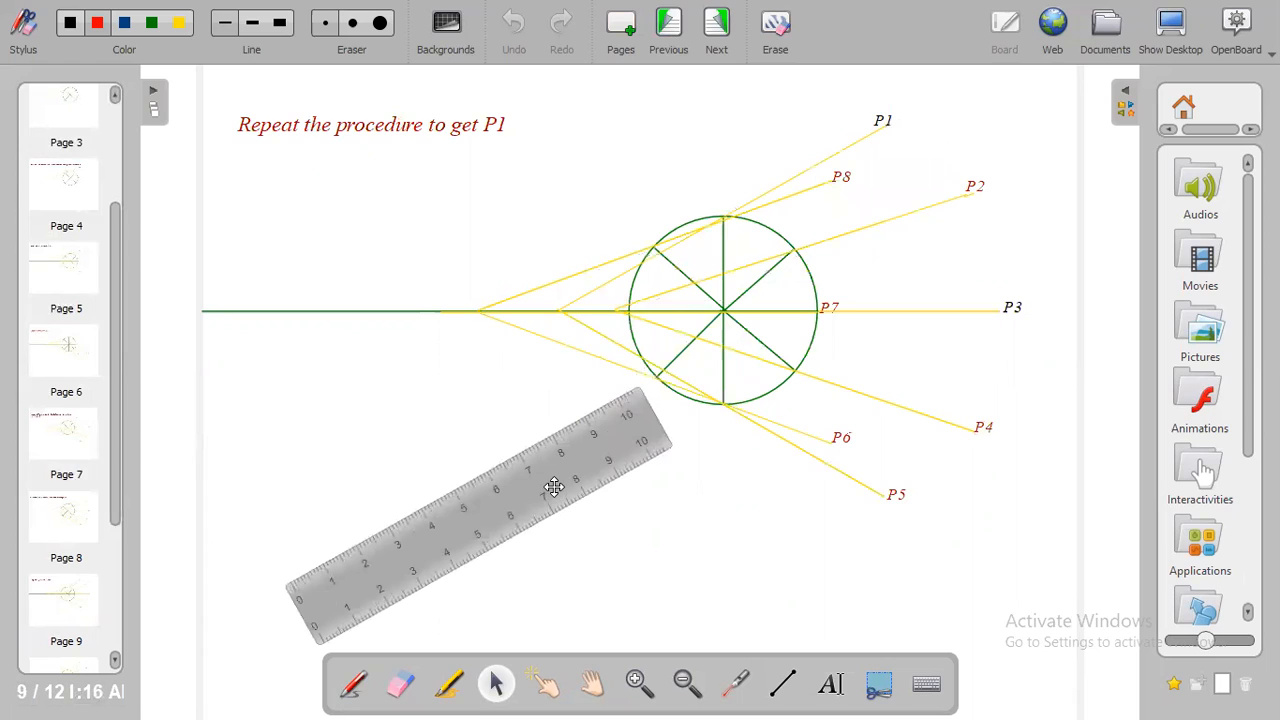
mouse_move(860, 125)
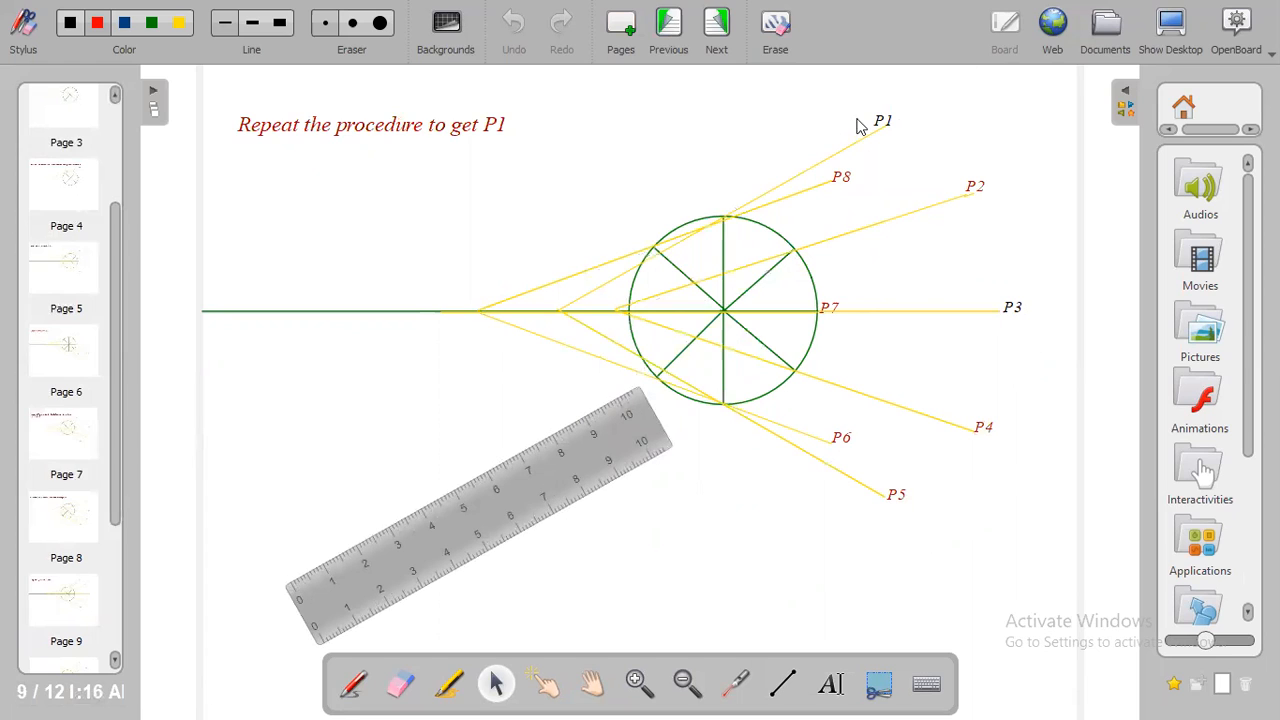
mouse_move(906, 374)
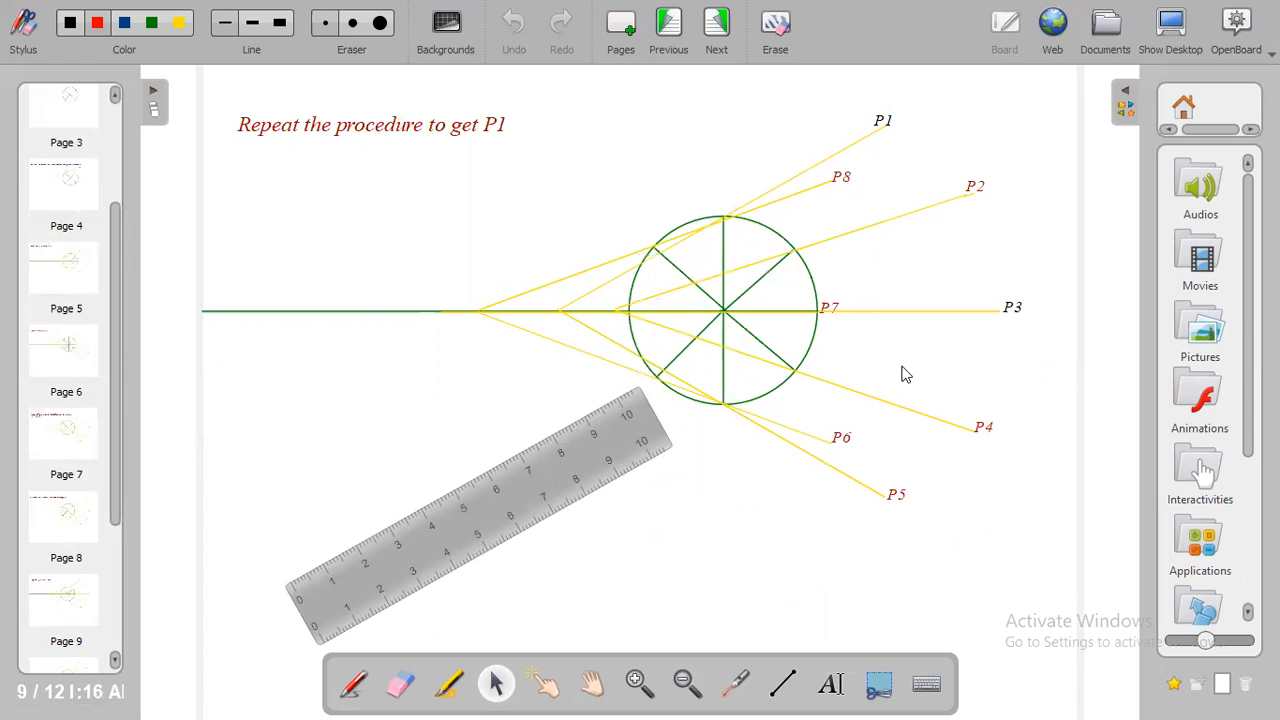
mouse_move(932, 262)
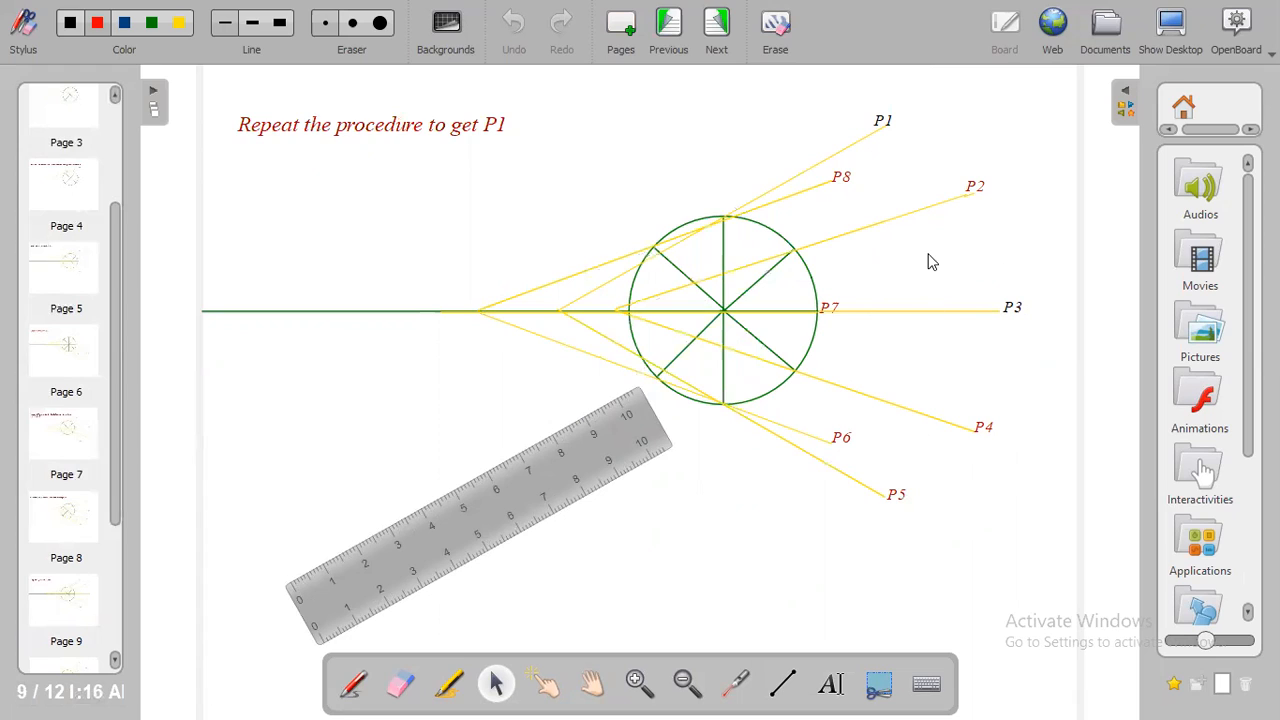
mouse_move(897, 137)
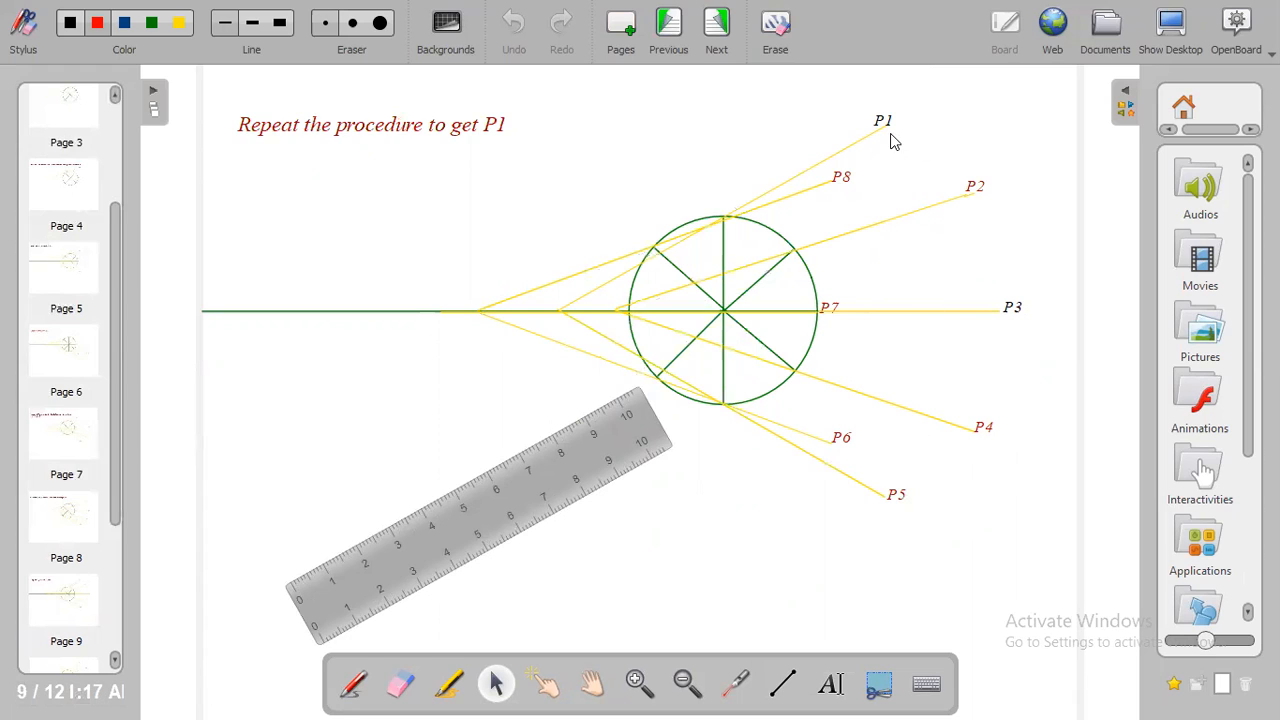
mouse_move(1012, 290)
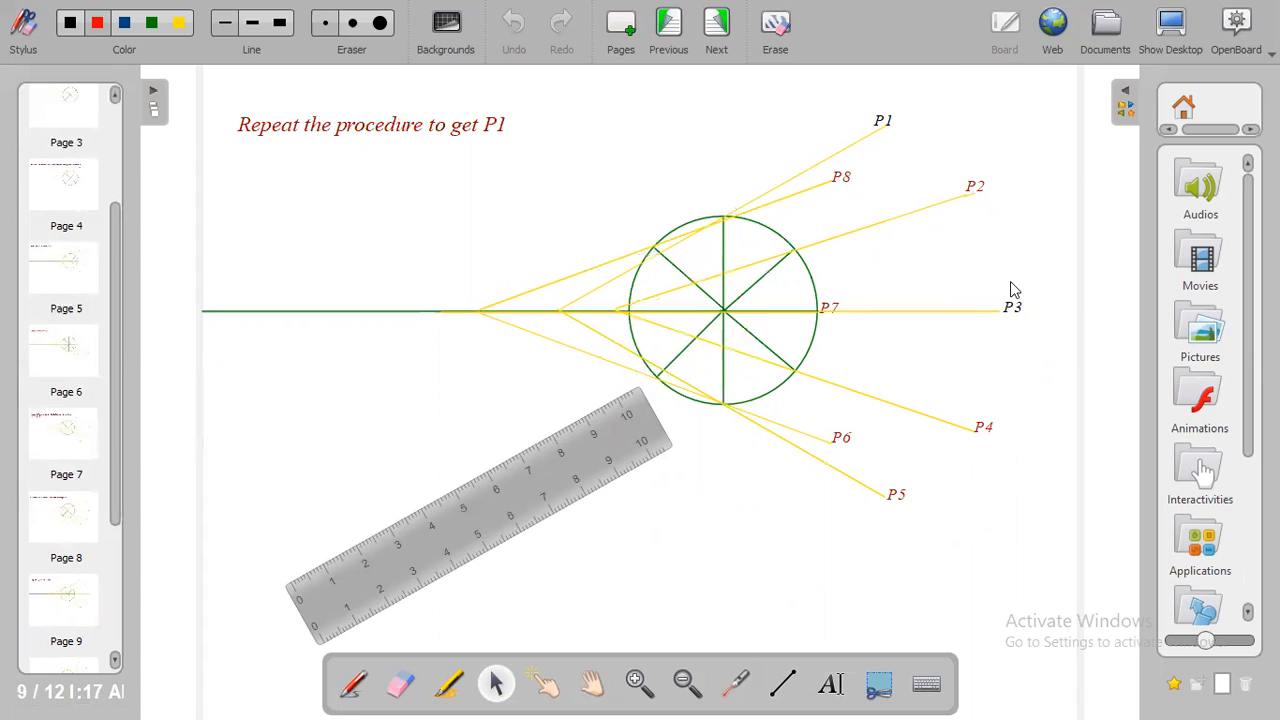
mouse_move(867, 481)
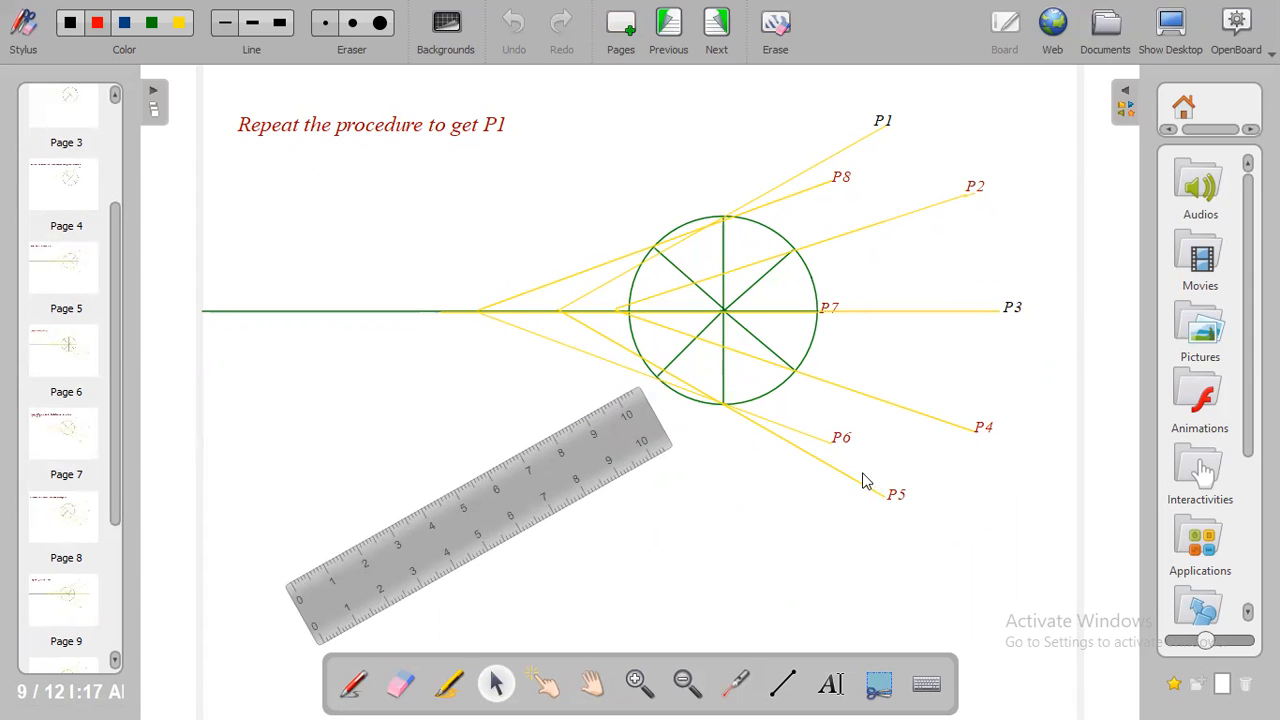
mouse_move(767, 218)
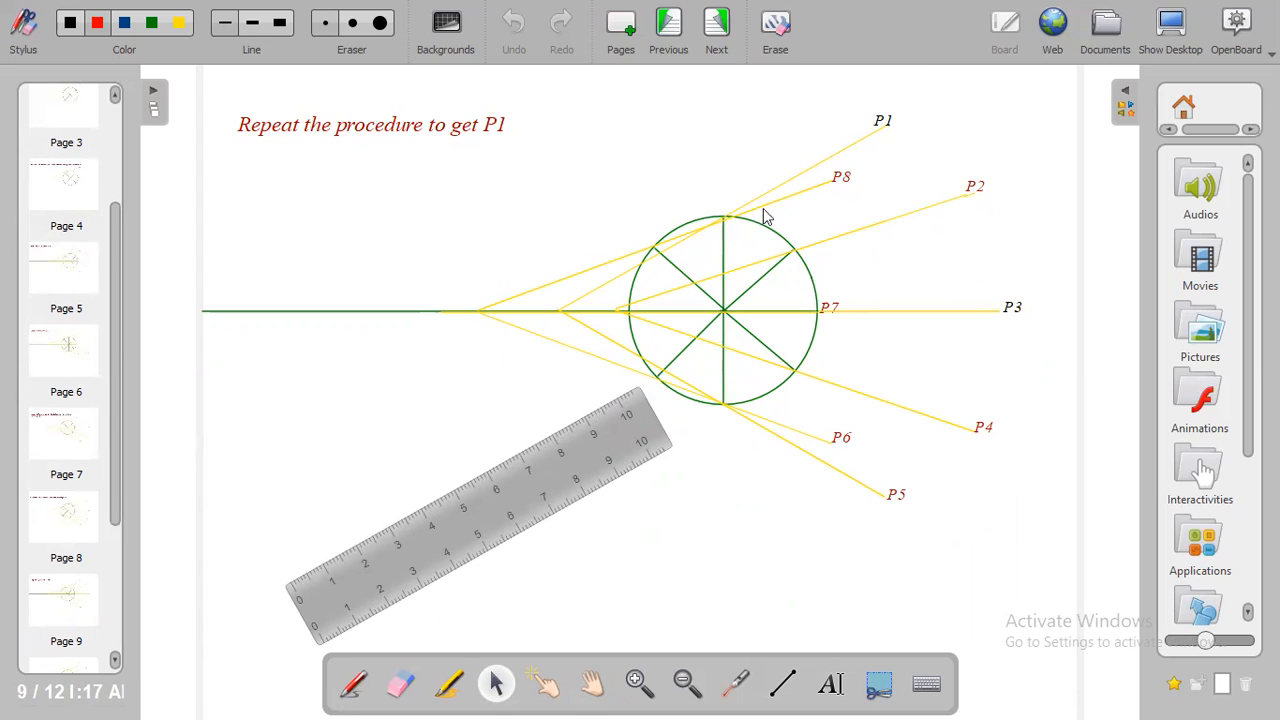
mouse_move(88, 563)
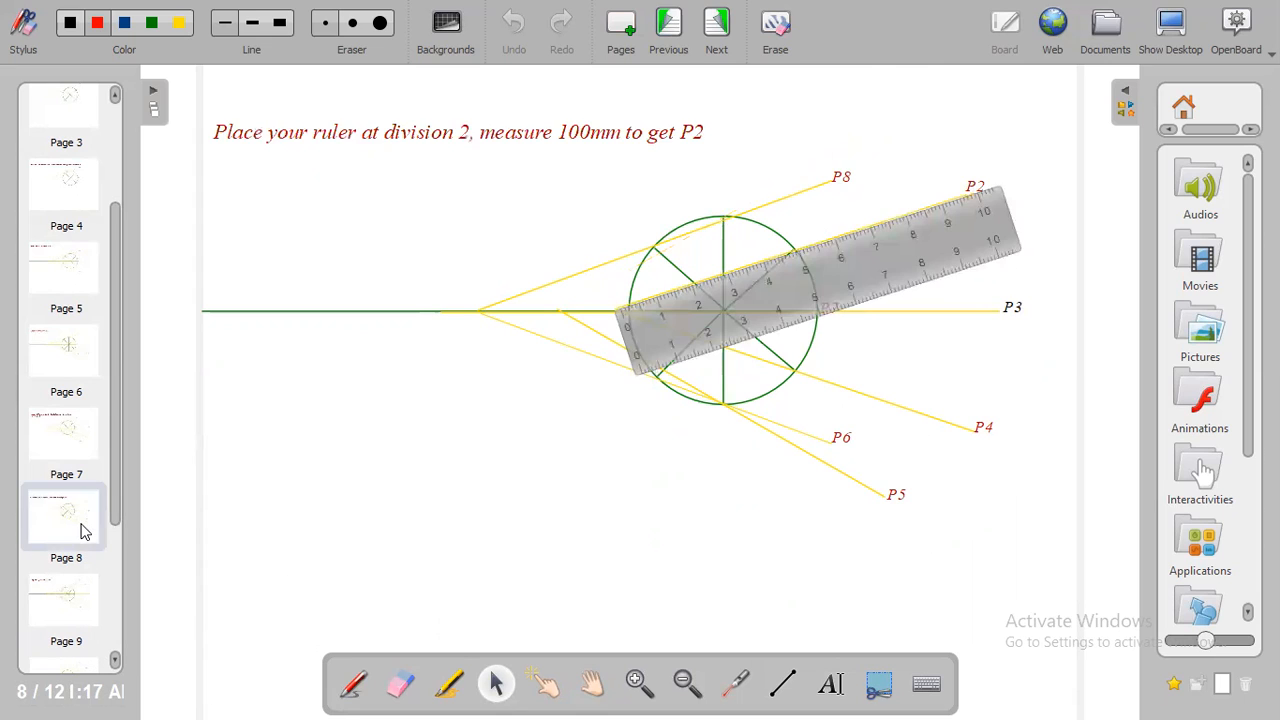
Revisit the P1 page, then go to page 11 to join P1–P8 into a smooth curve
left_click(66, 600)
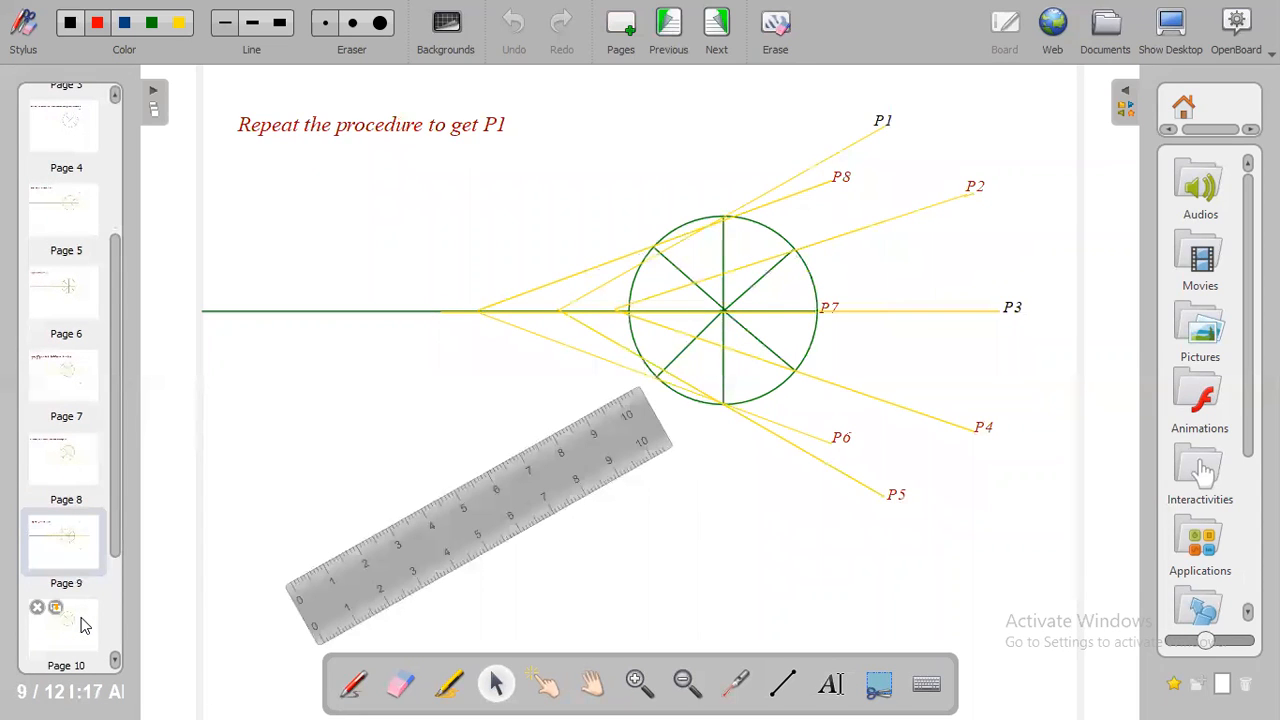
left_click(716, 22)
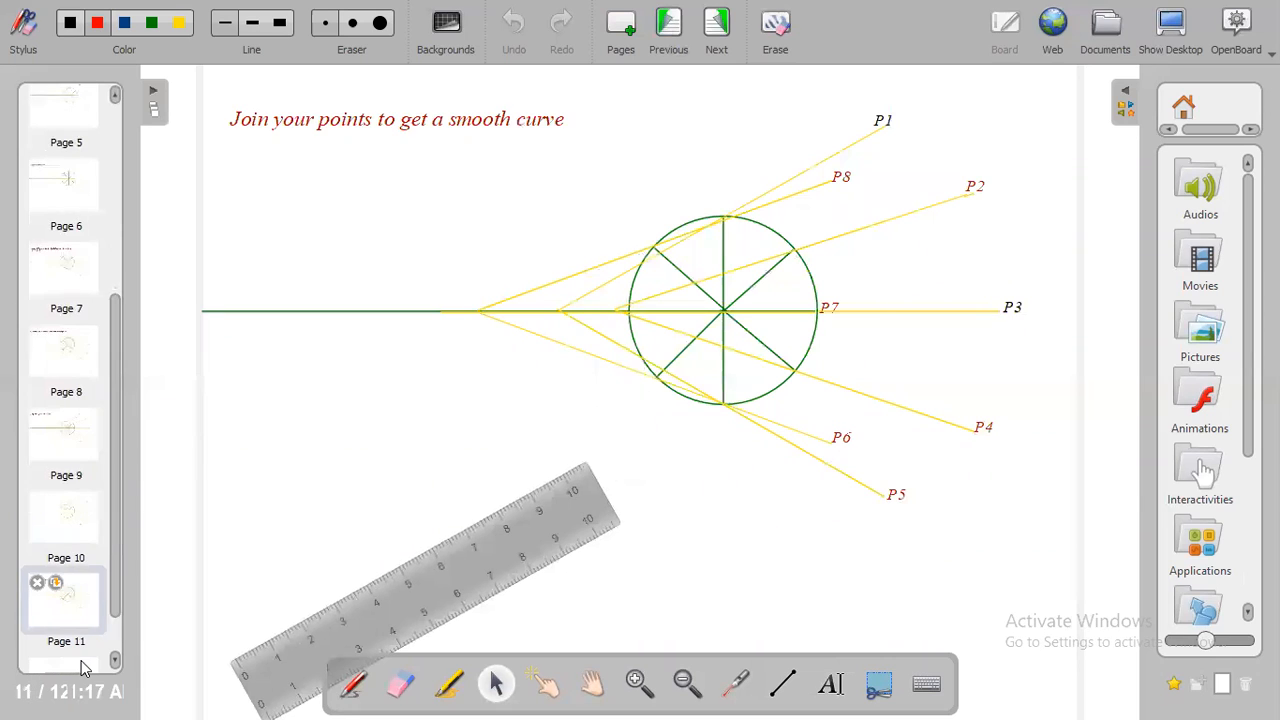